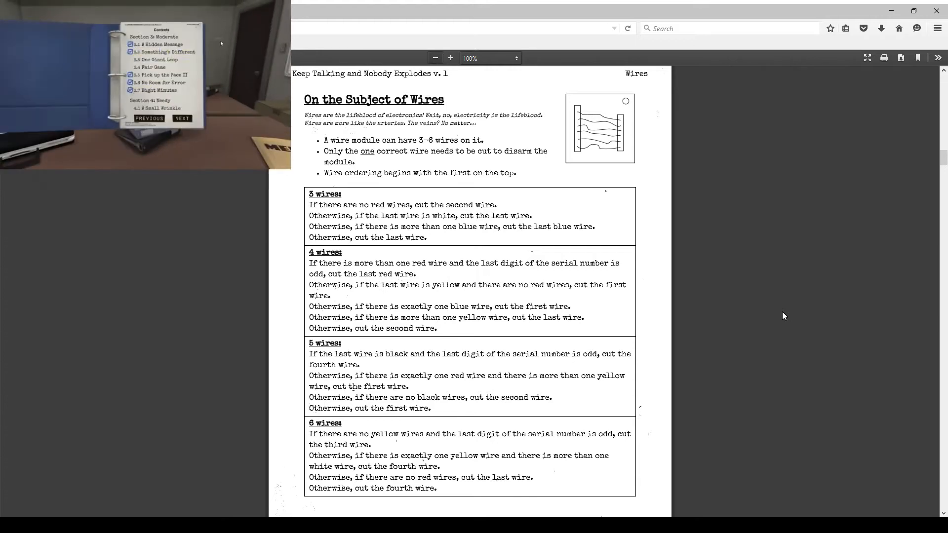
Step: Scroll the manual down through the end of the Wires page rules
left_click(181, 118)
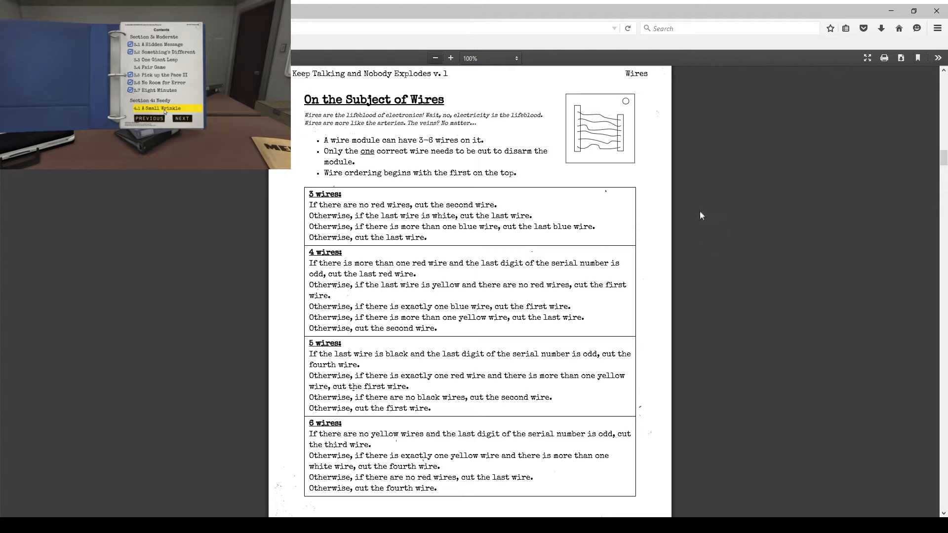
mouse_move(697, 203)
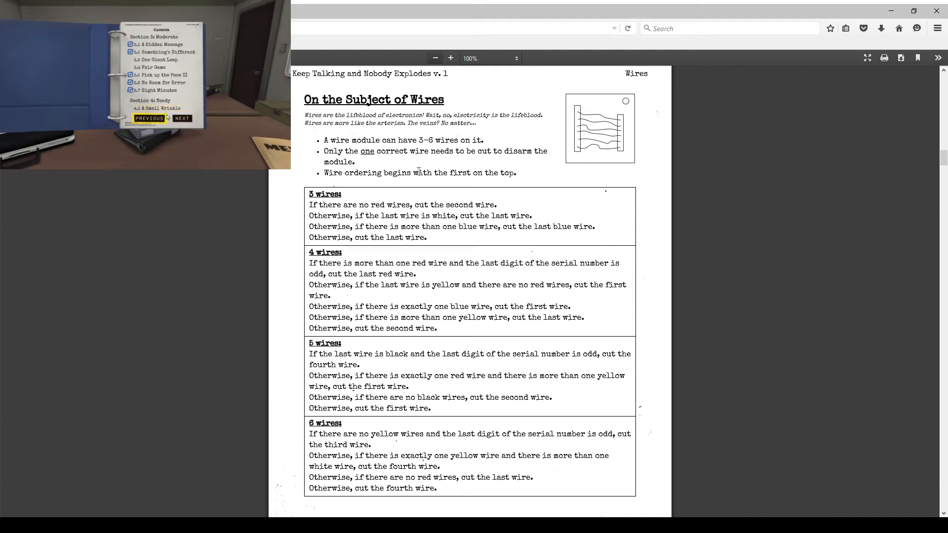
mouse_move(405, 185)
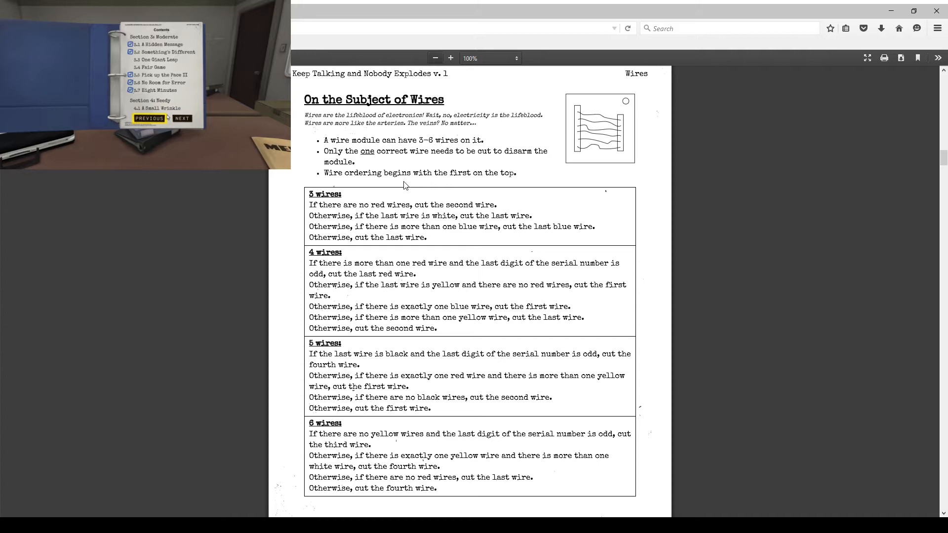
left_click(182, 118)
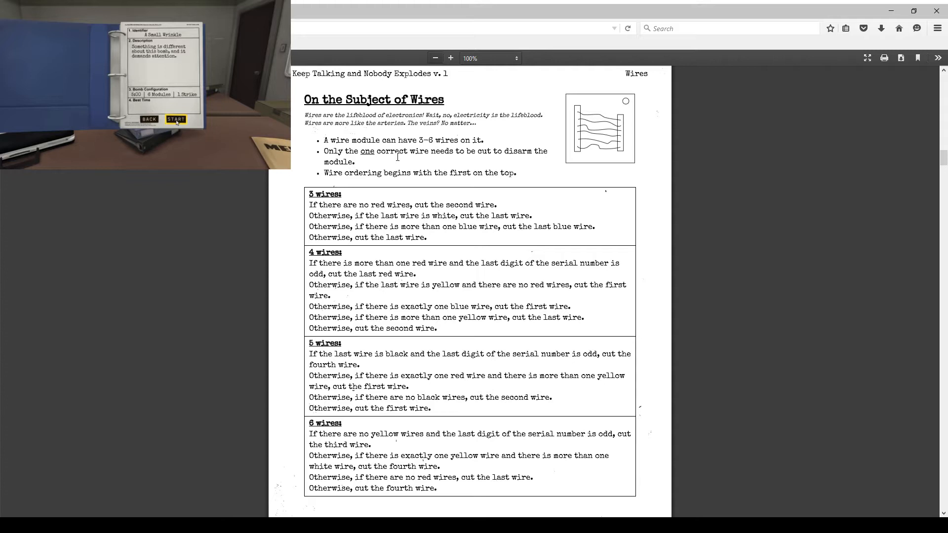
mouse_move(521, 235)
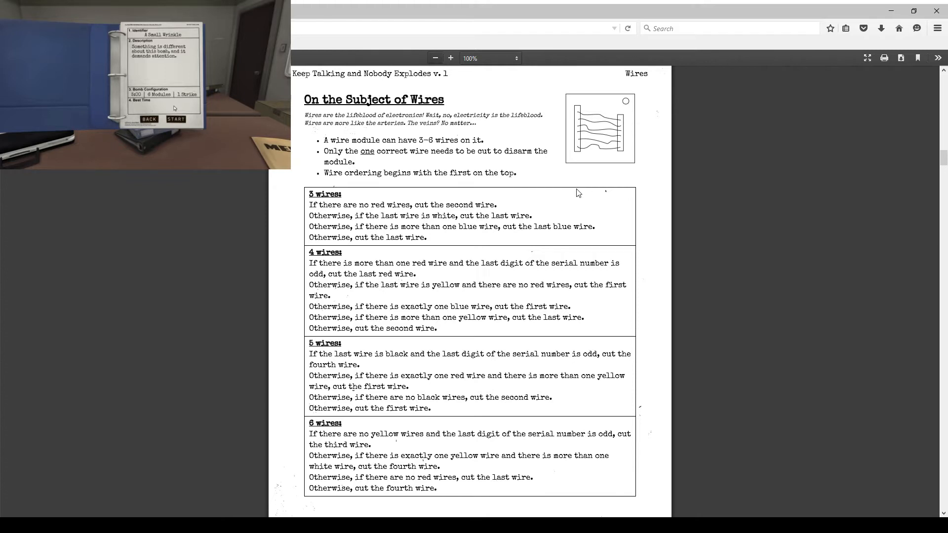
scroll("down", 3)
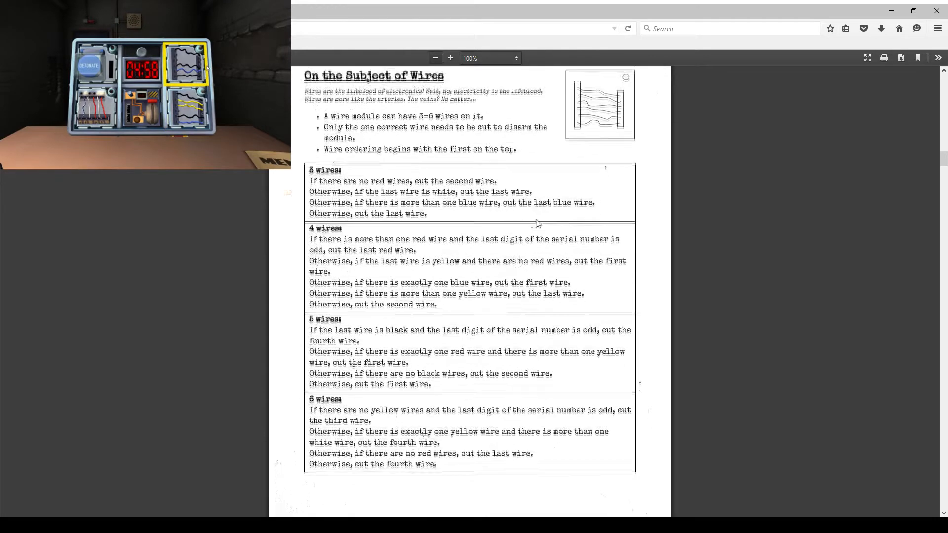
scroll("down", 3)
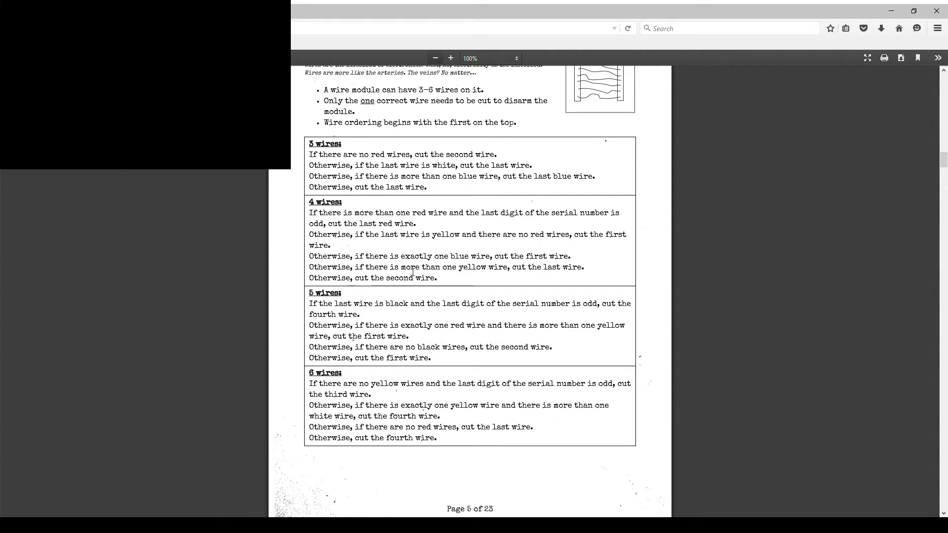
scroll("down", 3)
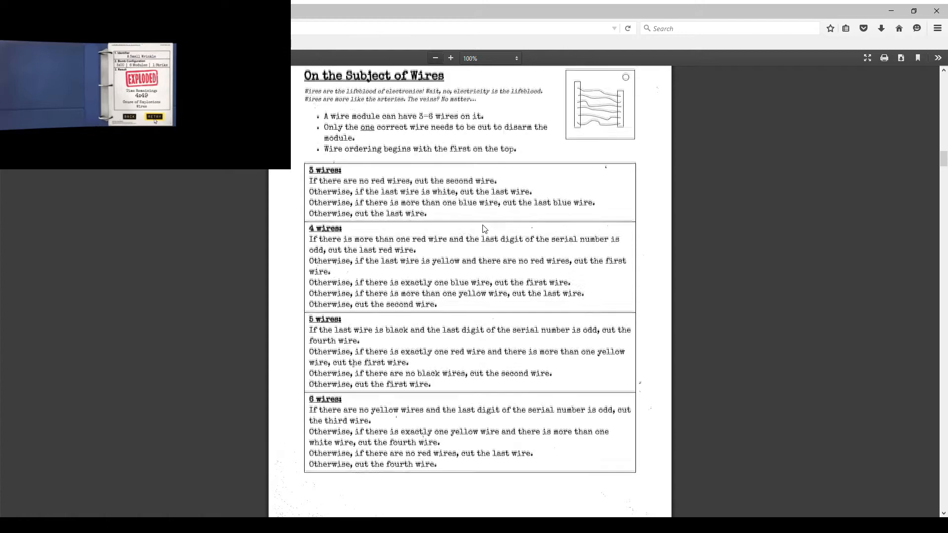
Step: Continue scrolling past page 5 to the top of On the Subject of The Button
scroll("down", 3)
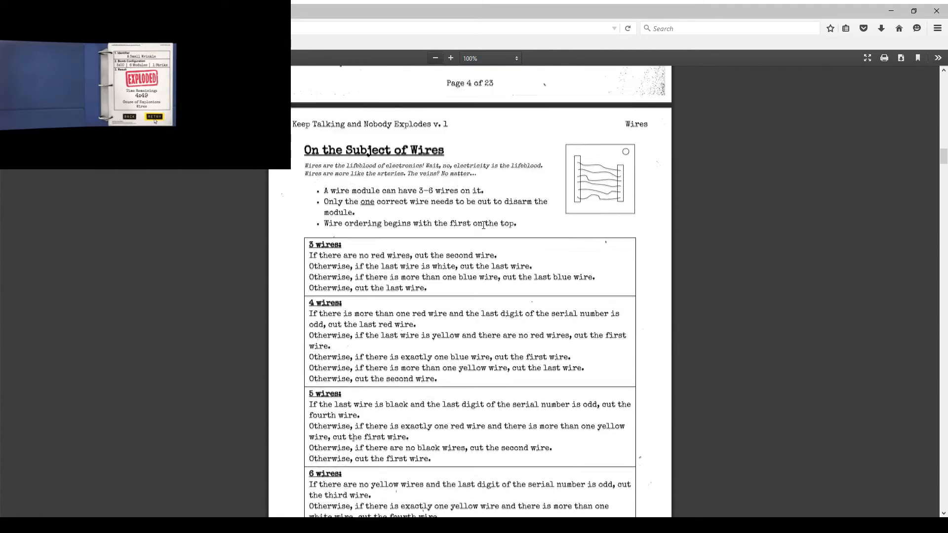
scroll("down", 3)
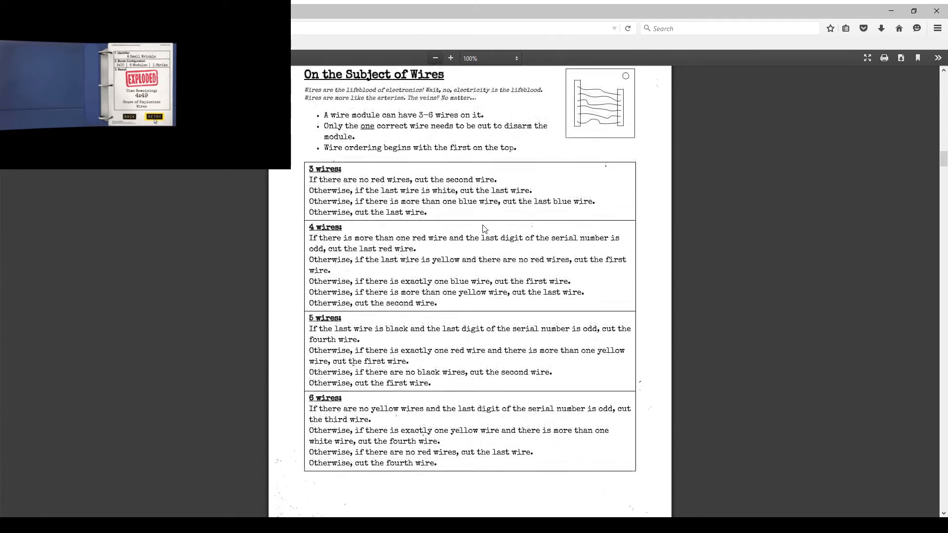
scroll("down", 3)
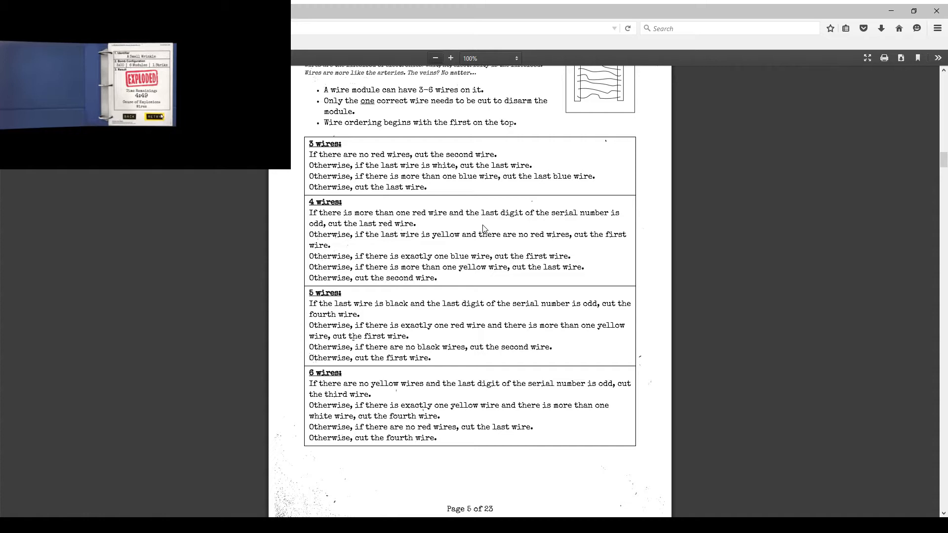
mouse_move(480, 224)
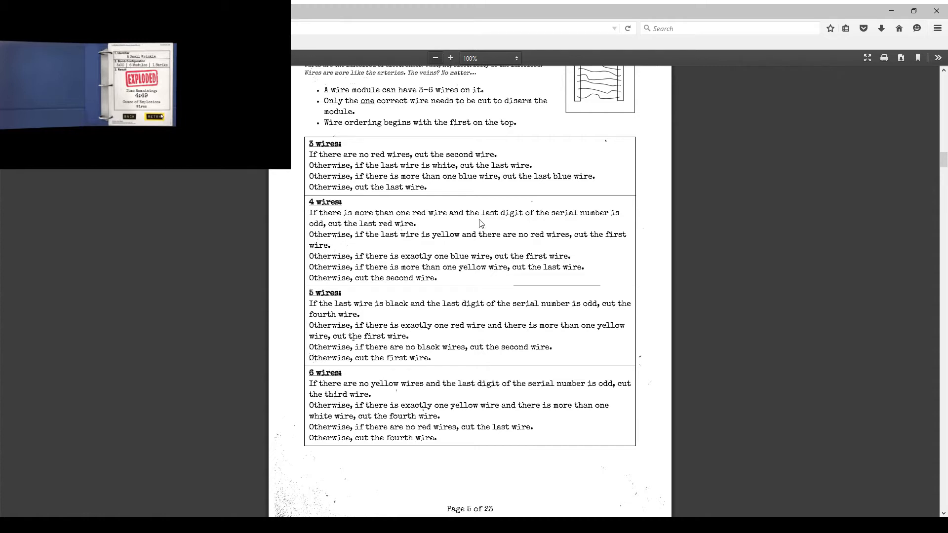
mouse_move(470, 234)
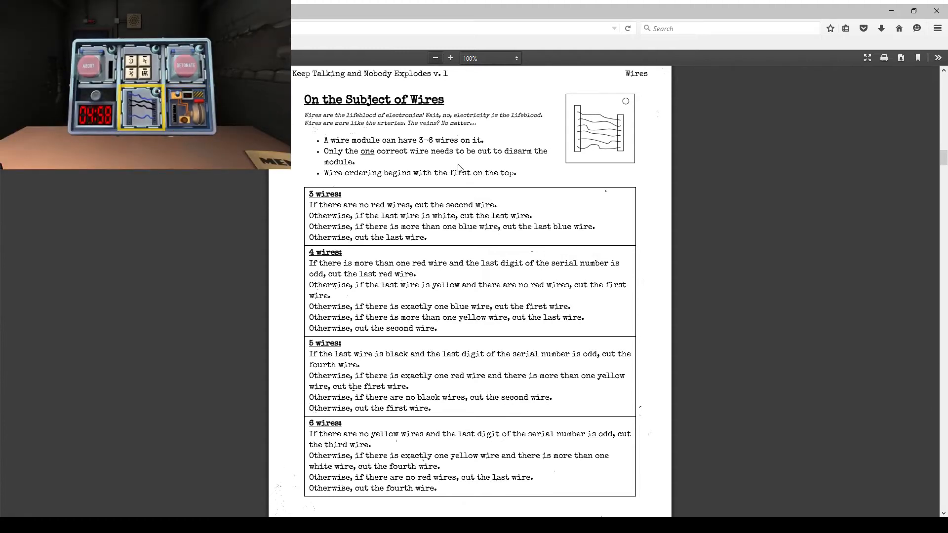
scroll("down", 3)
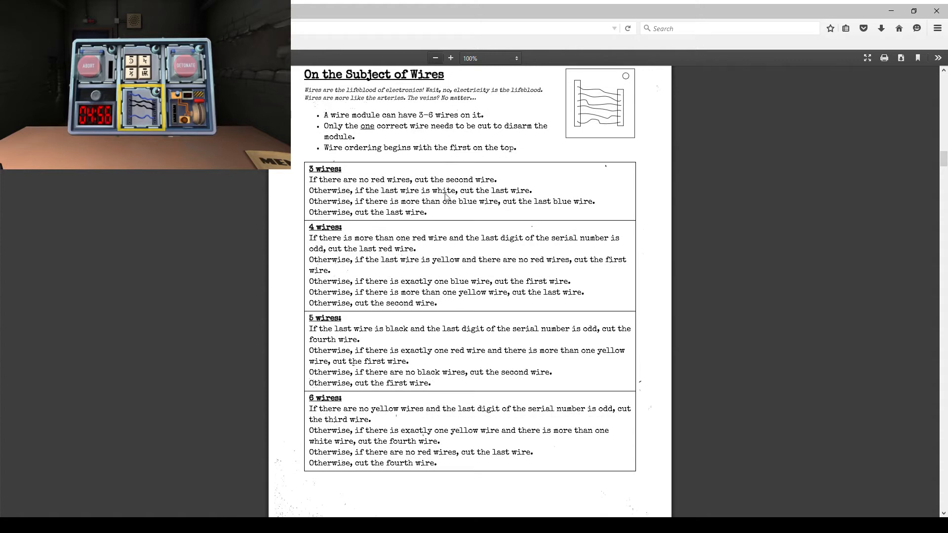
scroll("down", 3)
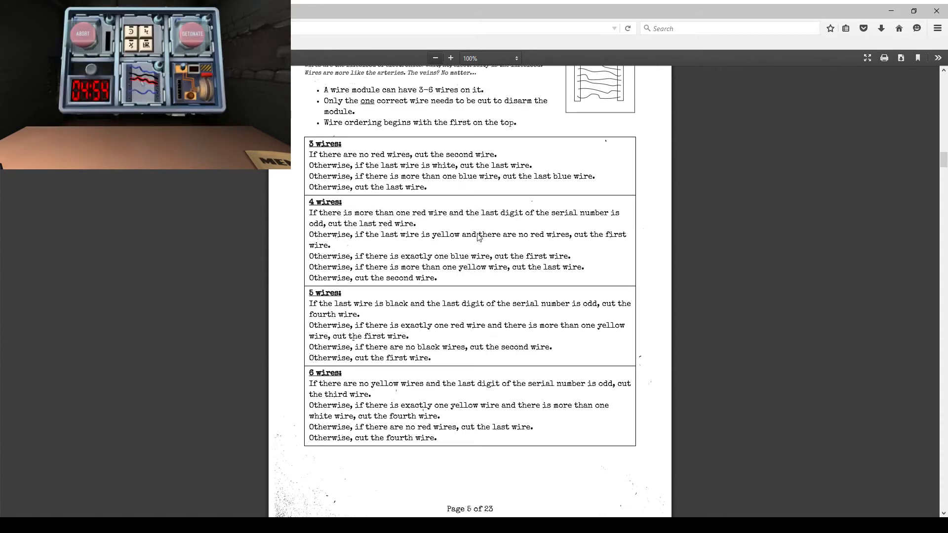
mouse_move(482, 251)
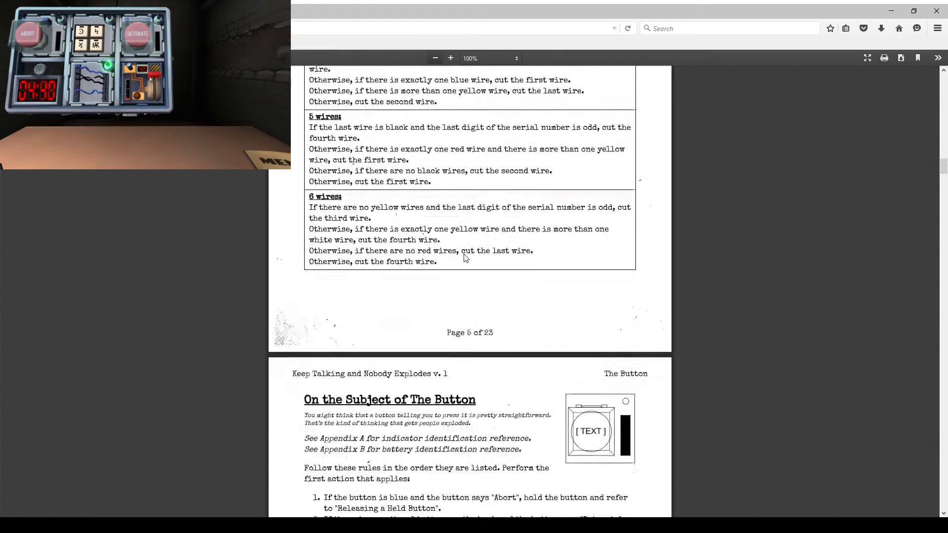
Step: Scroll down The Button page to its colored-strip release rules and page 6 footer
scroll("down", 3)
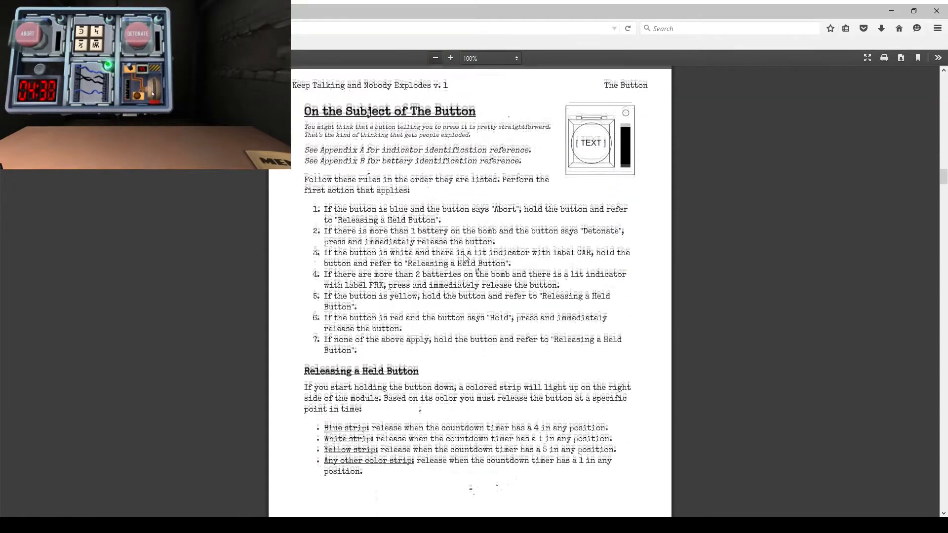
scroll("down", 3)
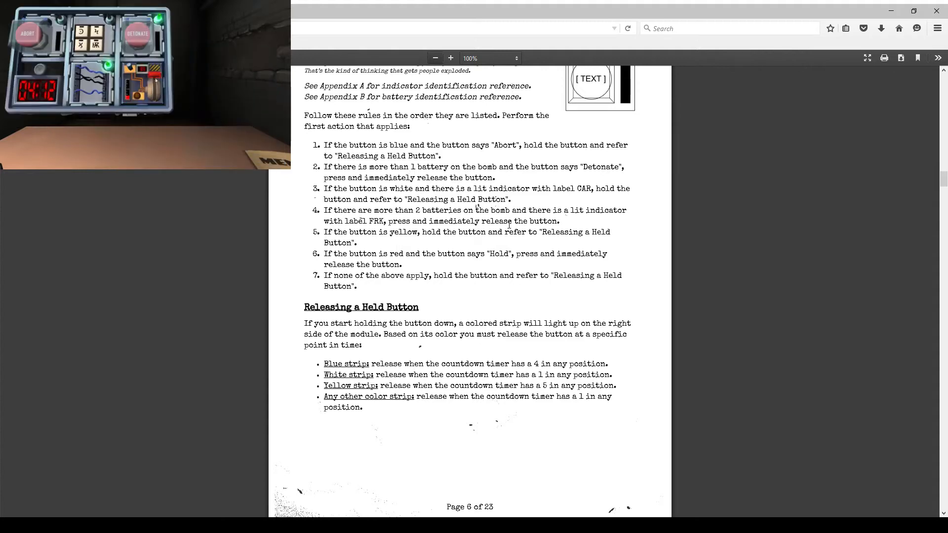
left_click(28, 32)
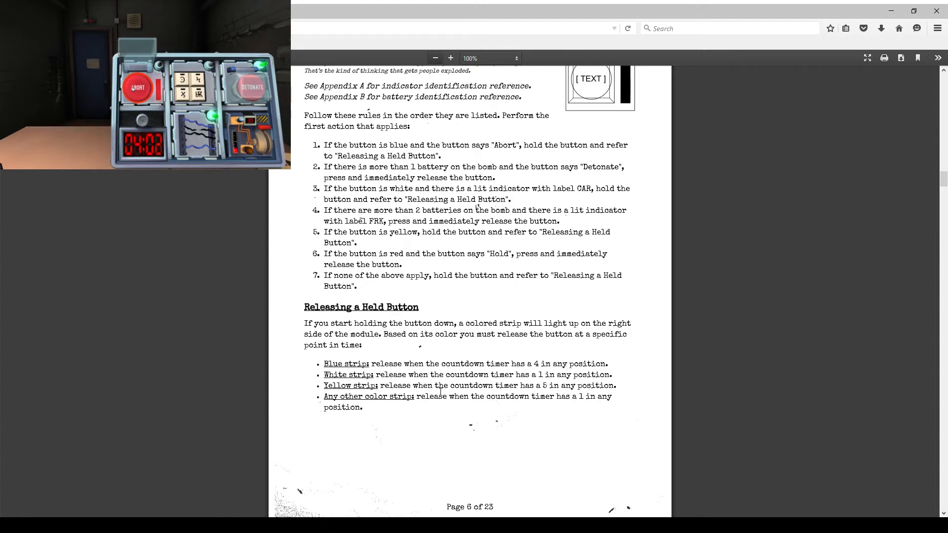
scroll("down", 3)
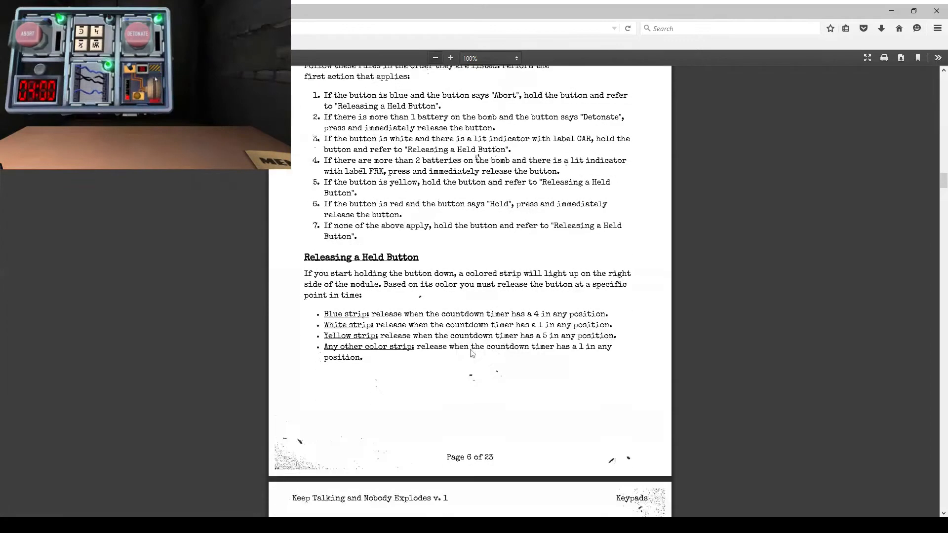
Step: Scroll through the Keypads symbol columns to the top of the Simon Says page
scroll("down", 3)
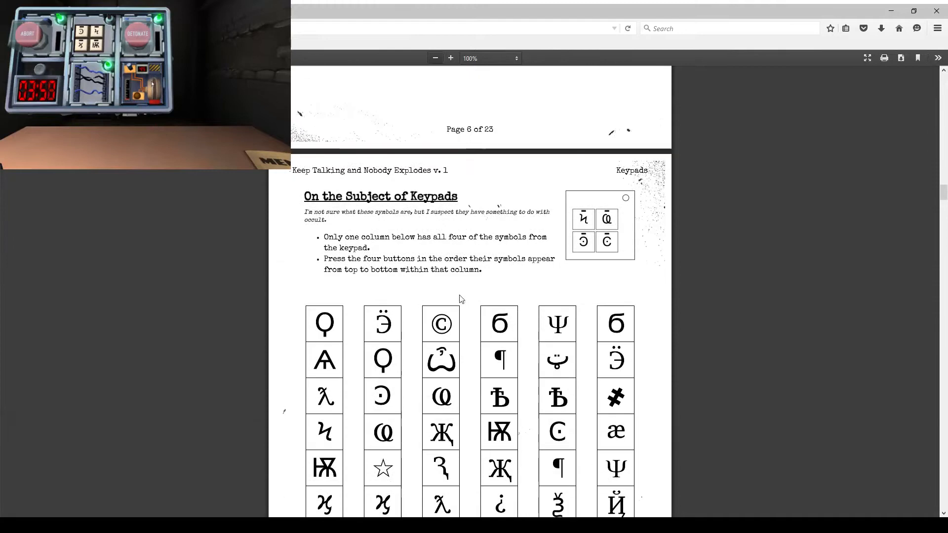
scroll("down", 3)
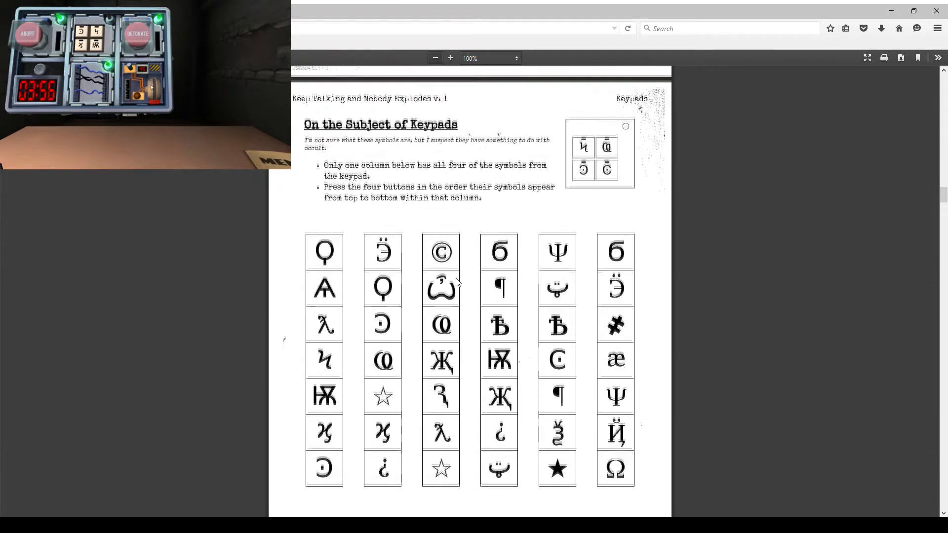
scroll("down", 3)
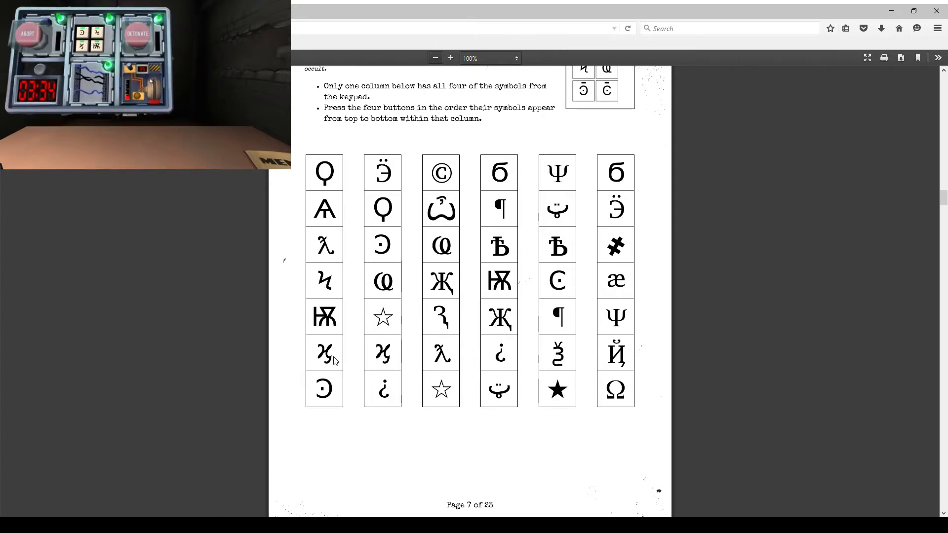
mouse_move(430, 327)
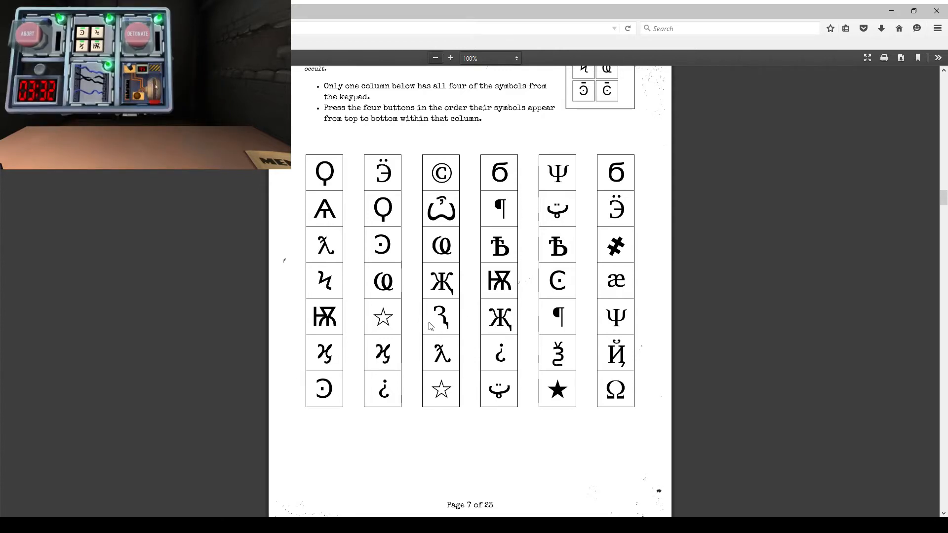
scroll("down", 3)
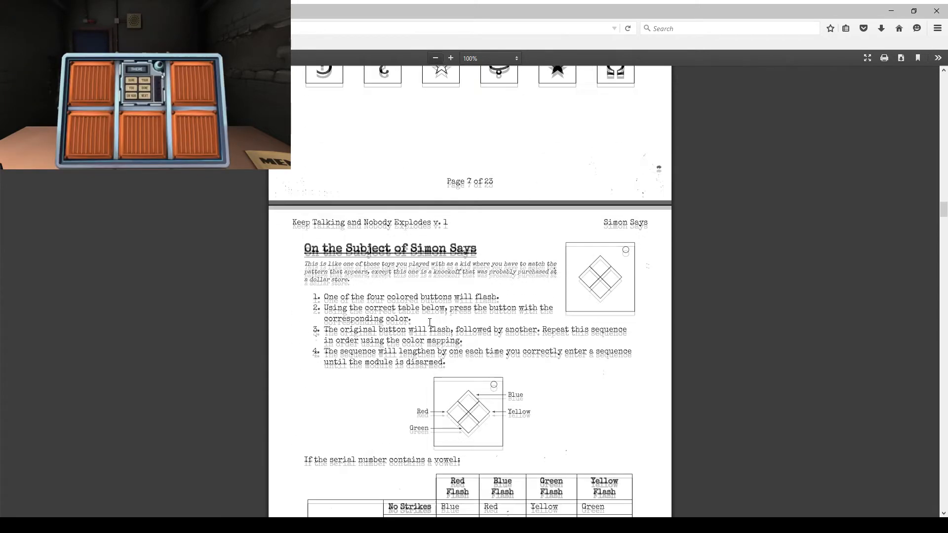
Step: Scroll from the Step 2 word lists to the Who's on First Step 1 label grid
scroll("down", 3)
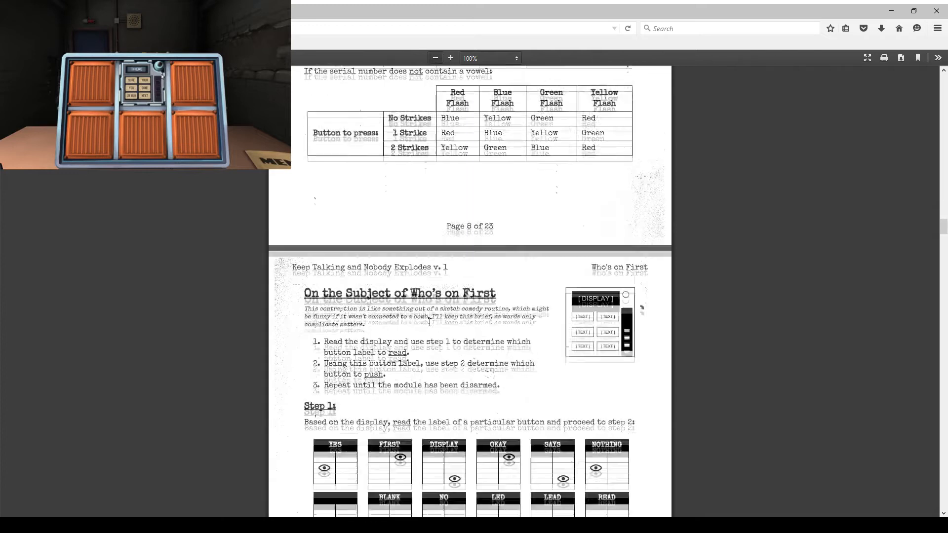
scroll("down", 3)
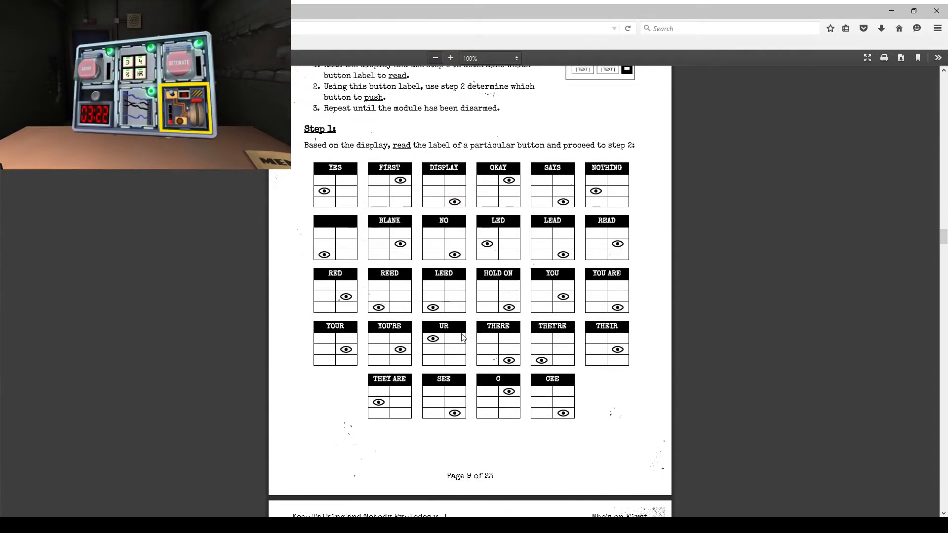
scroll("down", 3)
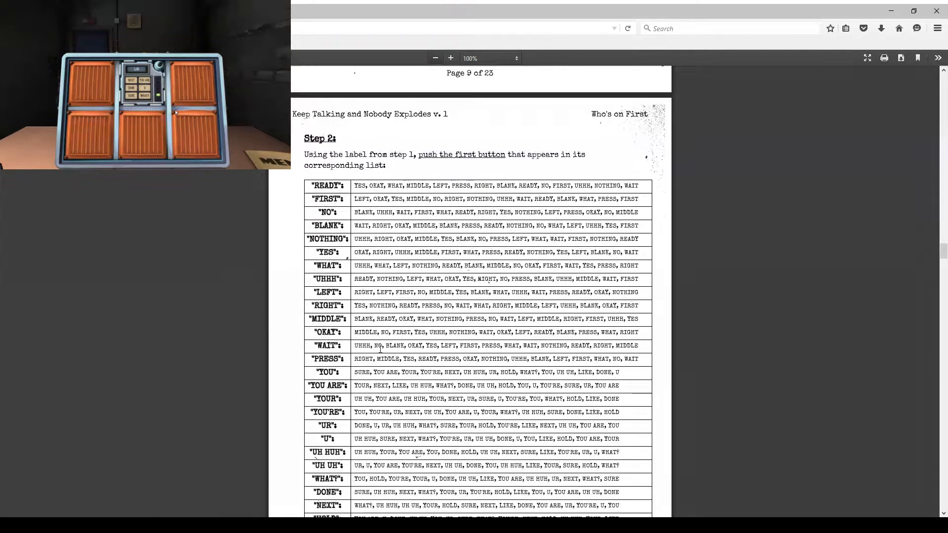
scroll("down", 3)
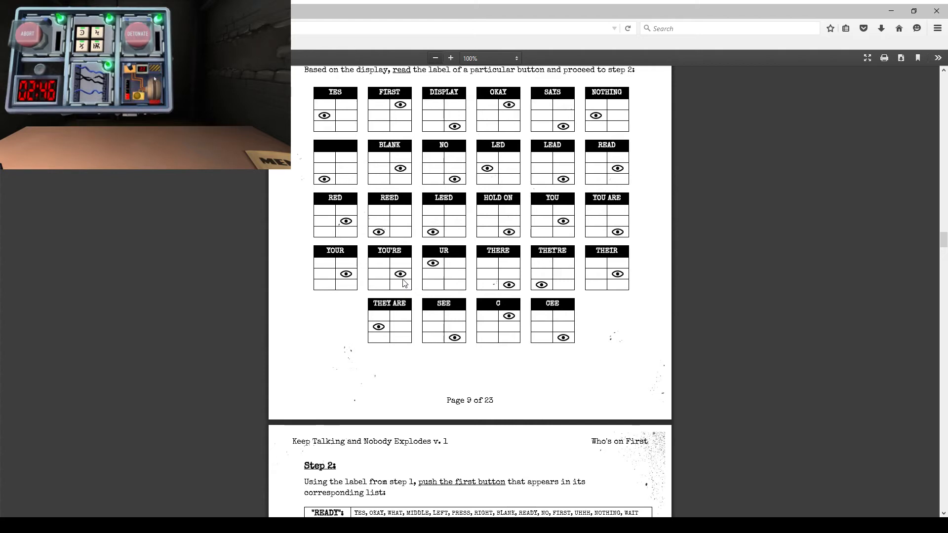
scroll("down", 3)
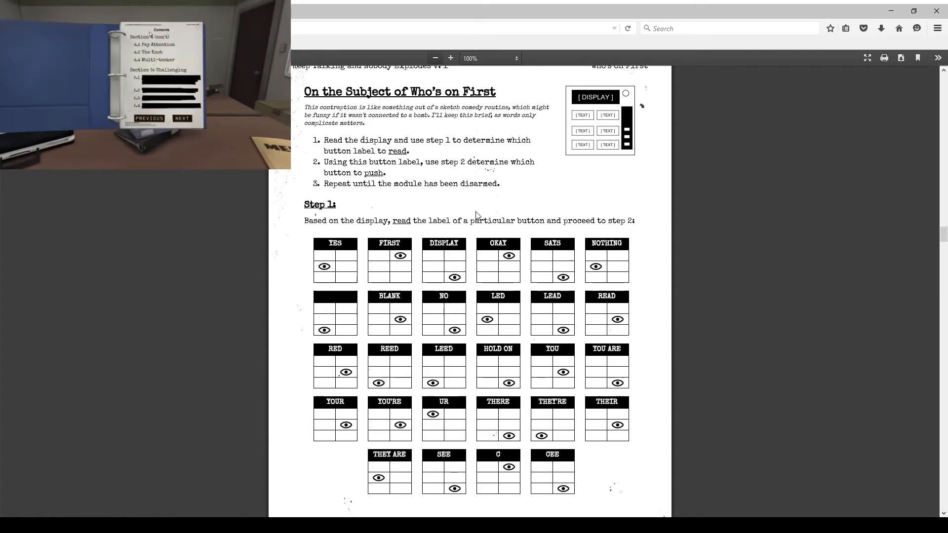
left_click(149, 117)
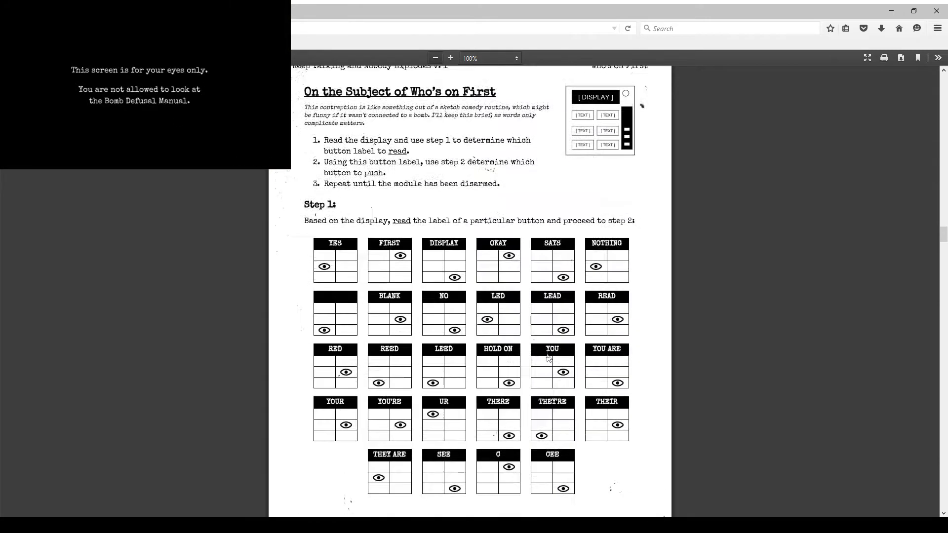
scroll("down", 3)
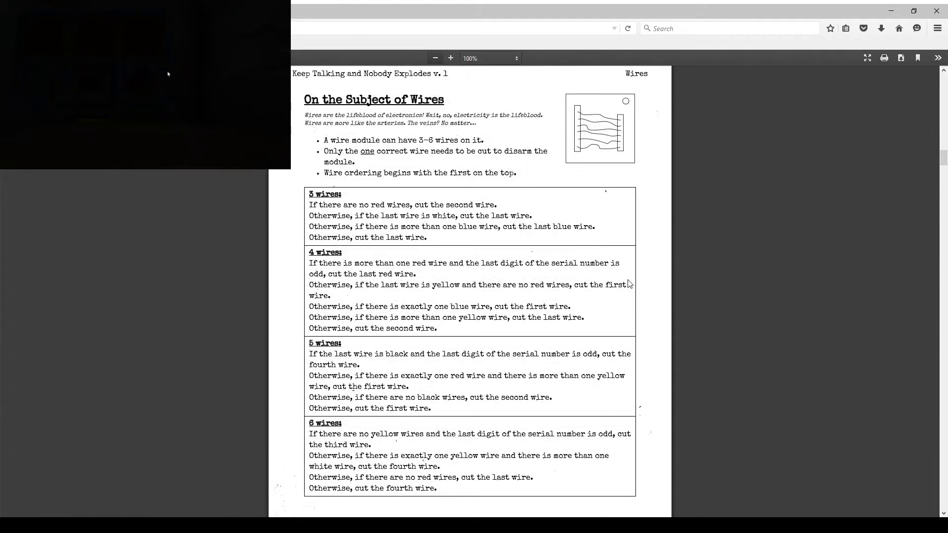
Step: Scroll through The Button and Simon Says pages to reach the Who's on First section again
scroll("down", 3)
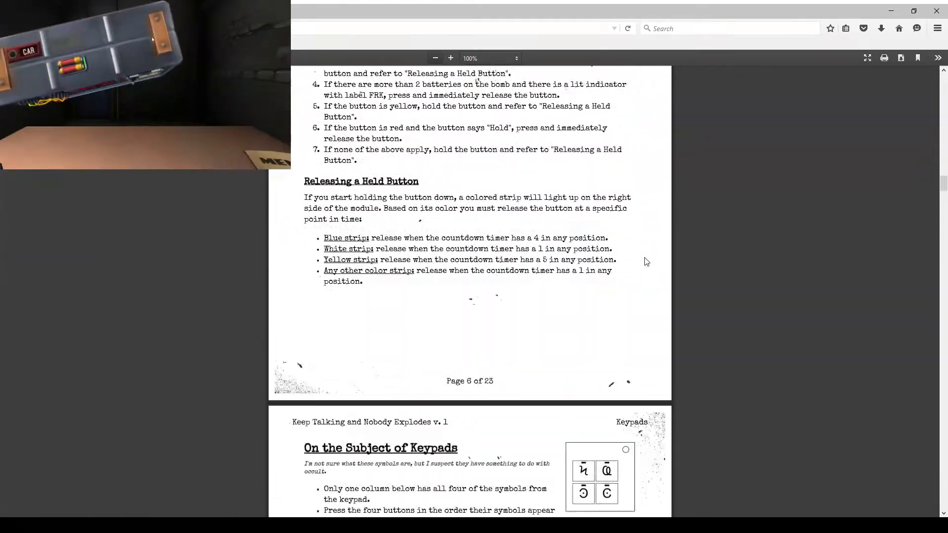
scroll("down", 3)
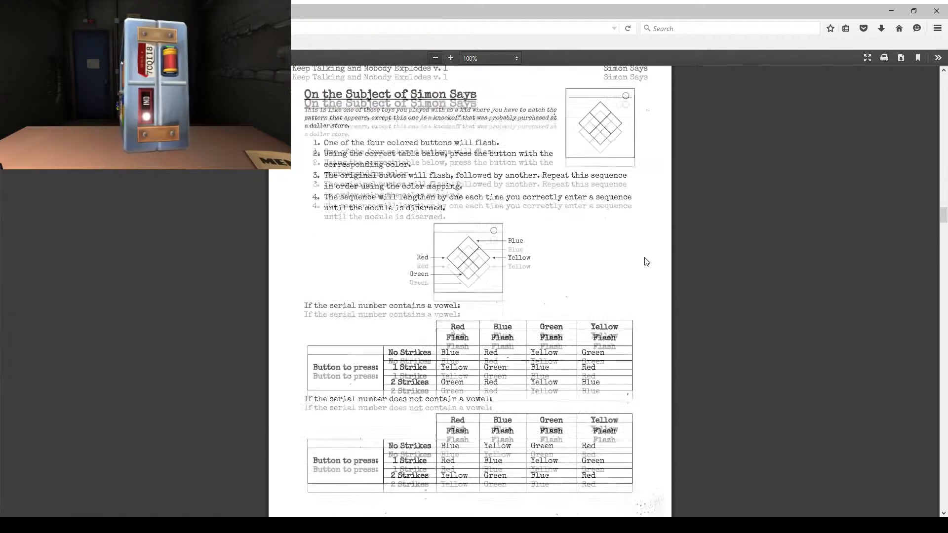
scroll("down", 3)
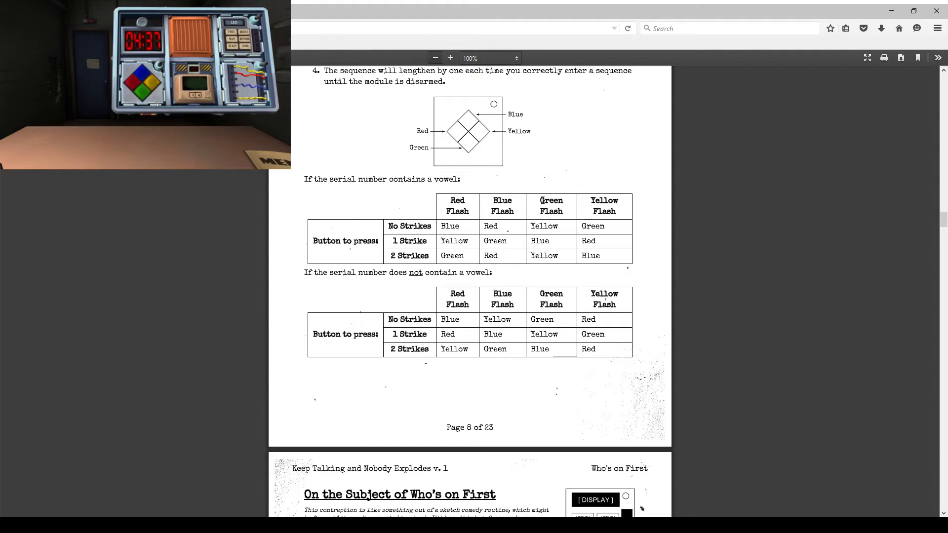
left_click(141, 94)
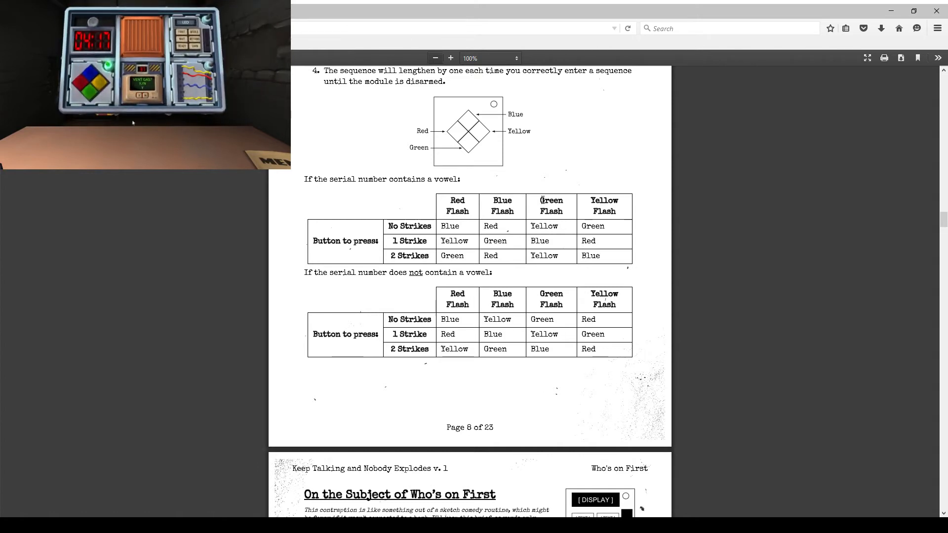
scroll("down", 3)
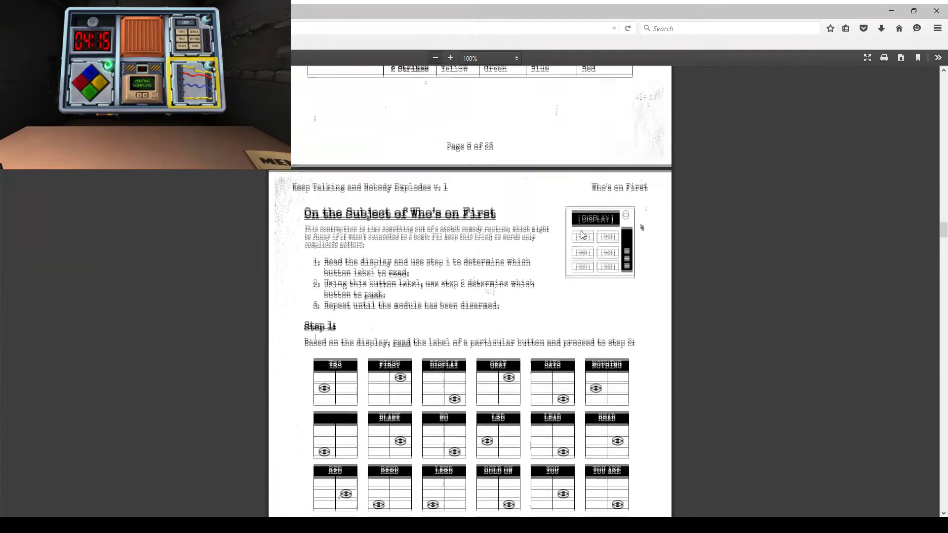
Step: Scroll from the Wires page down to the Keypads symbol columns
scroll("down", 3)
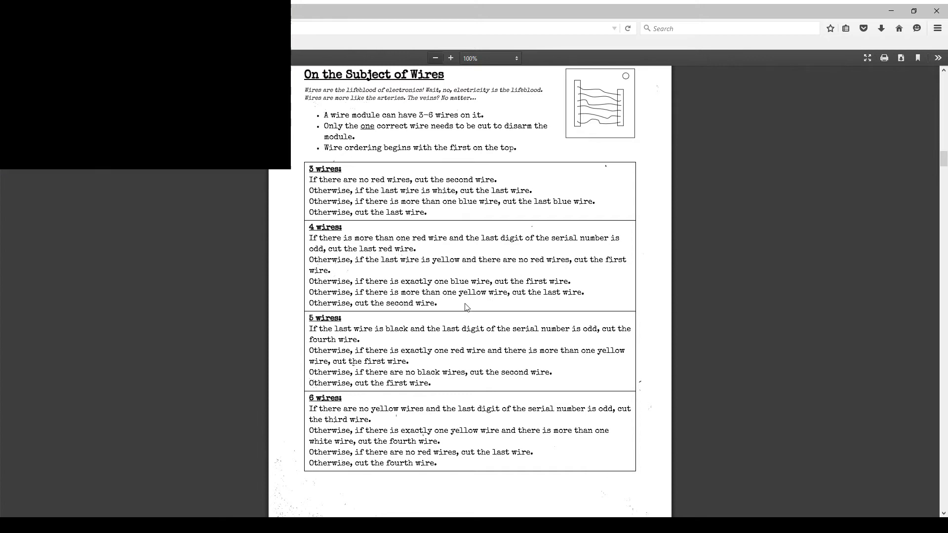
mouse_move(453, 306)
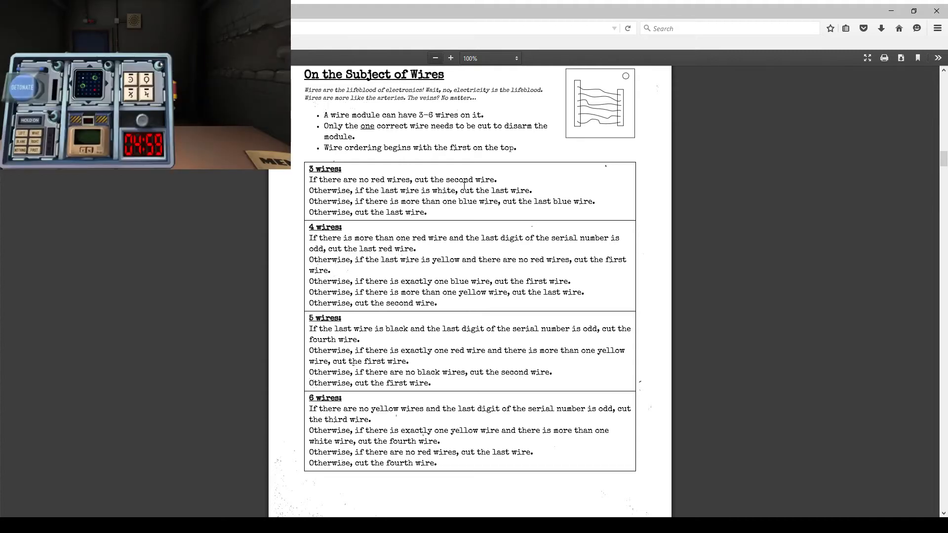
mouse_move(417, 276)
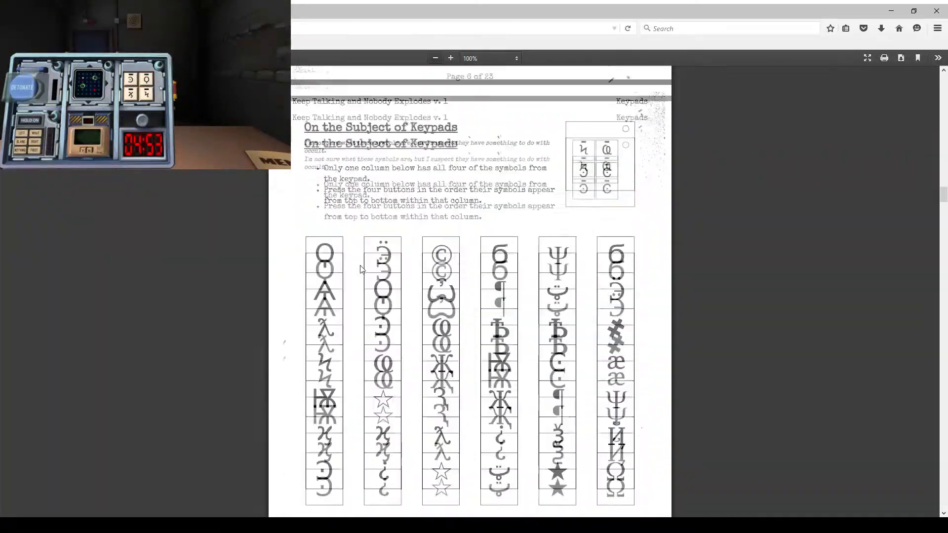
Step: Scroll down the Keypads page to its lower symbol rows at the bottom of page 7
scroll("down", 3)
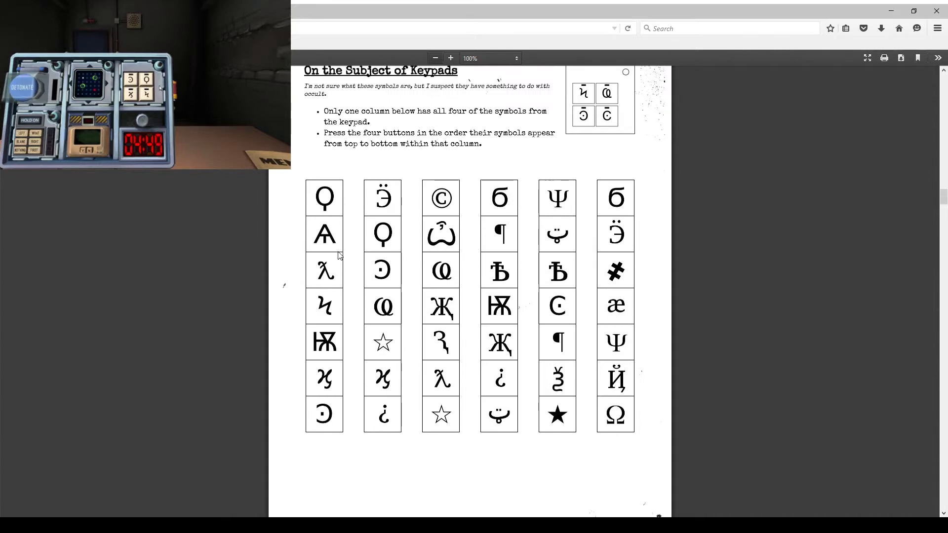
mouse_move(336, 234)
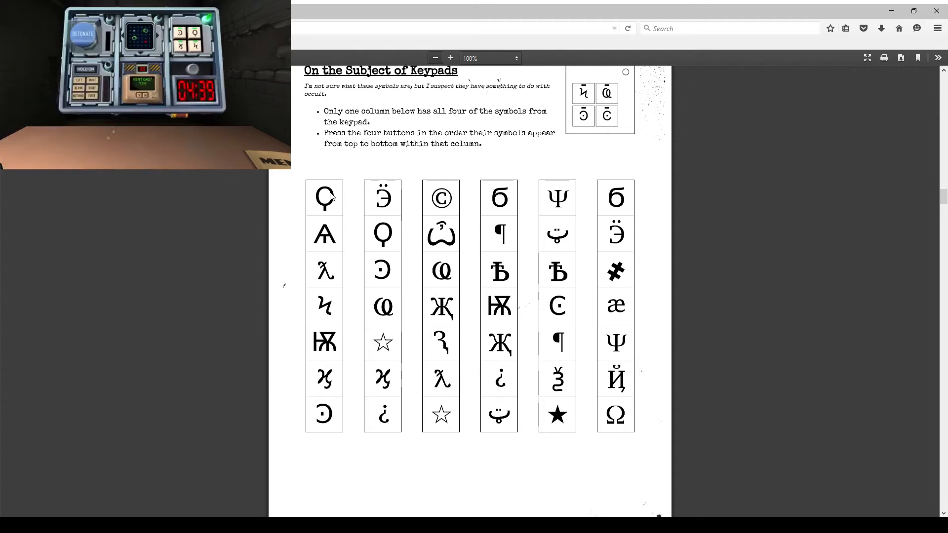
scroll("down", 3)
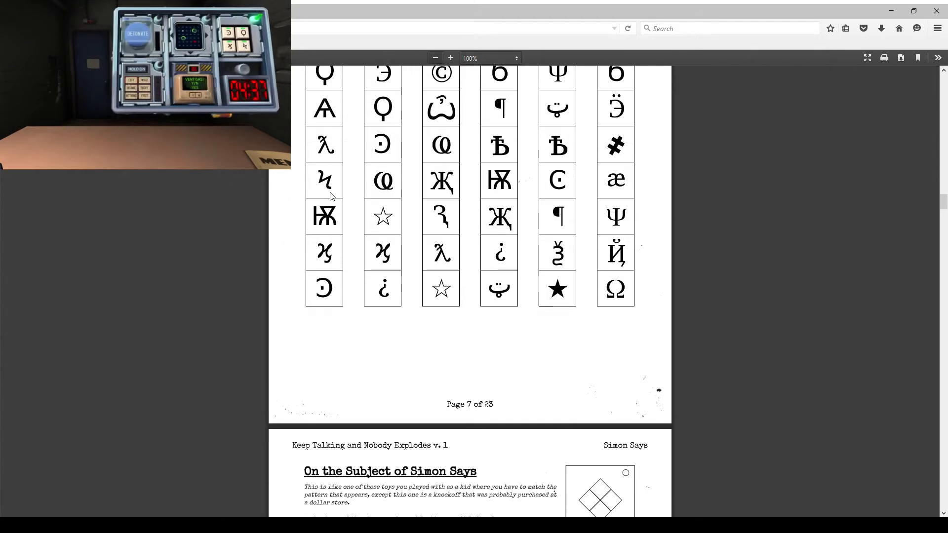
Step: Scroll past Simon Says to the end of the Who's on First Step 1 grid on page 9
scroll("down", 3)
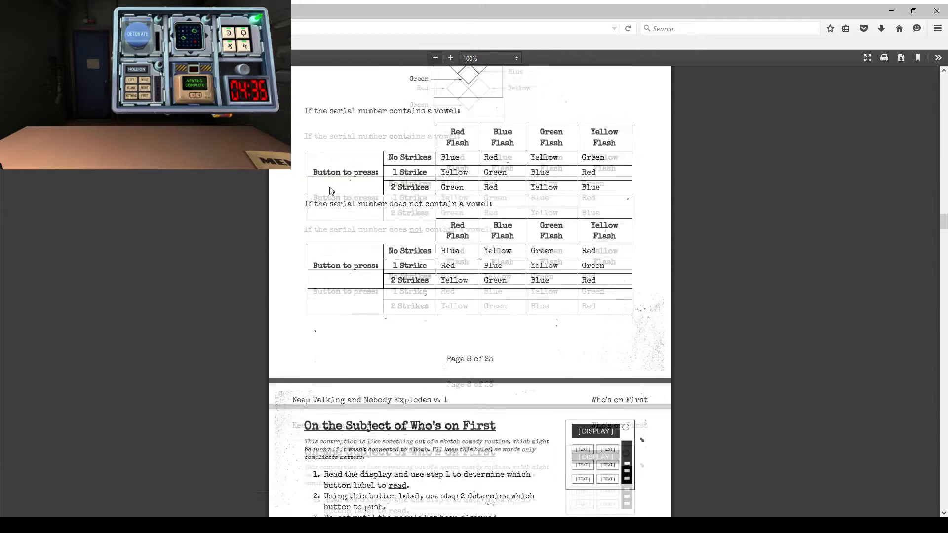
scroll("down", 3)
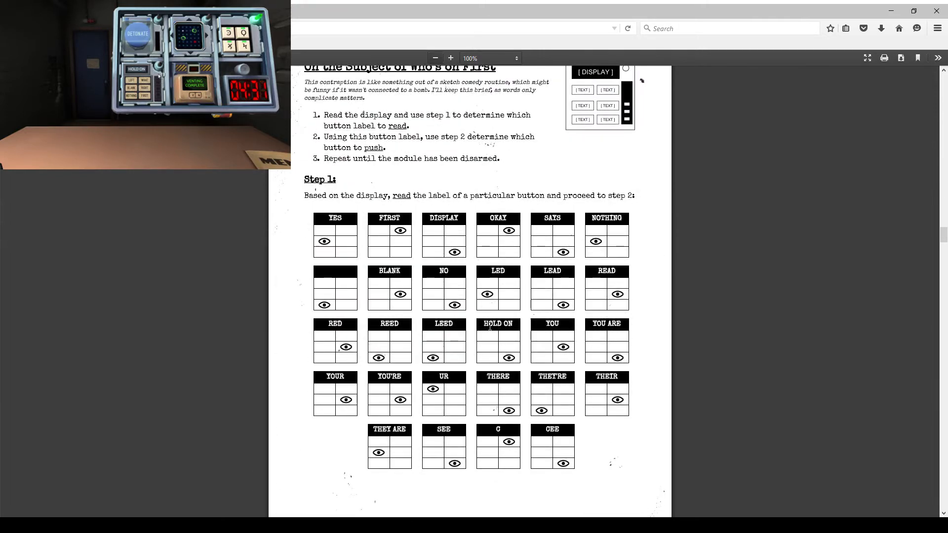
scroll("down", 3)
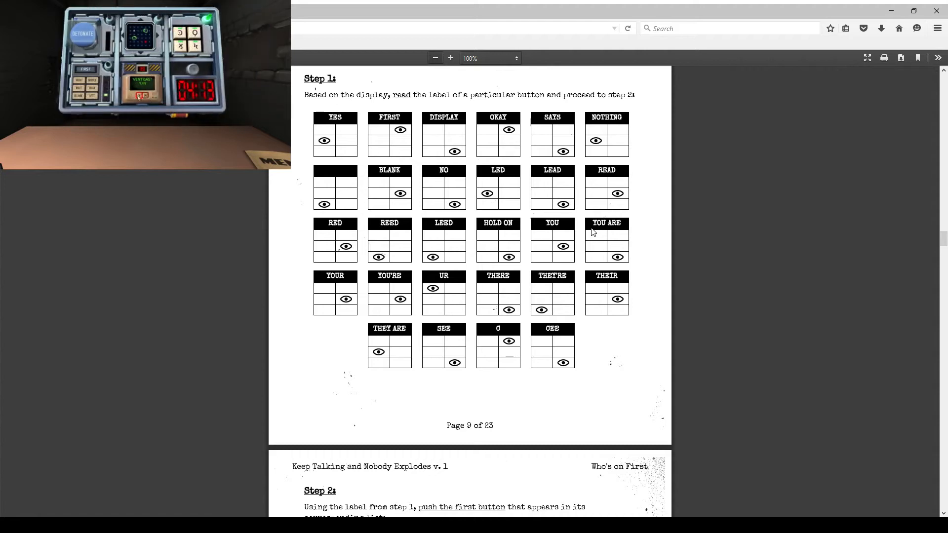
scroll("down", 3)
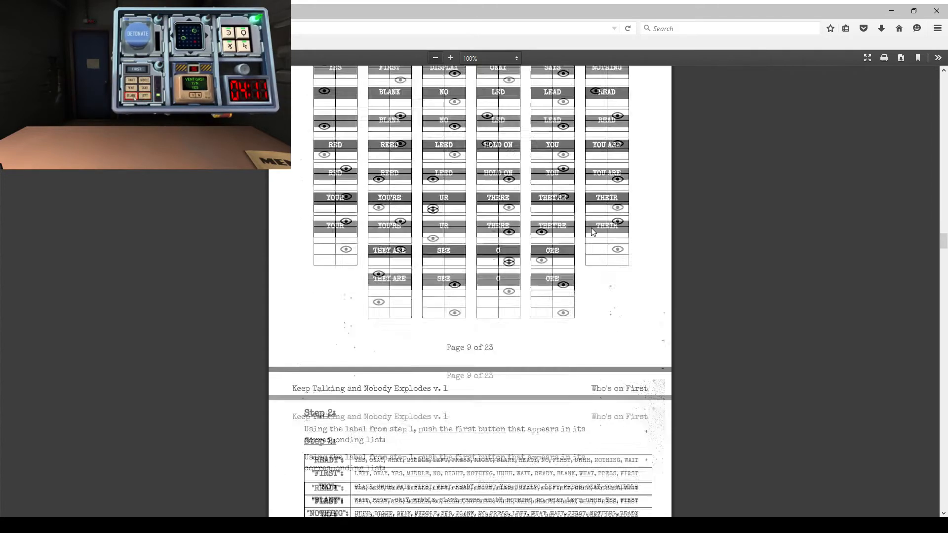
scroll("down", 3)
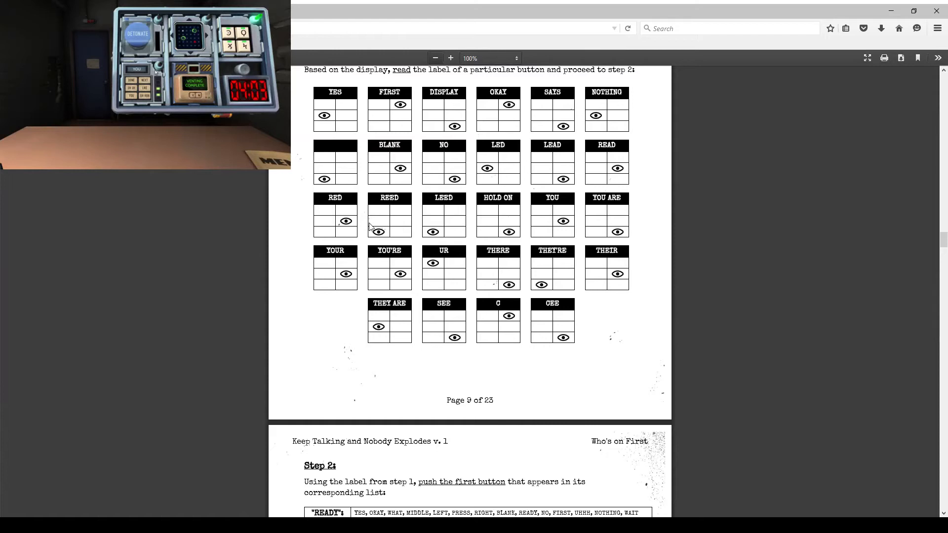
Step: Jump back up to The Button page's numbered rules and held-button release timings
scroll("down", 3)
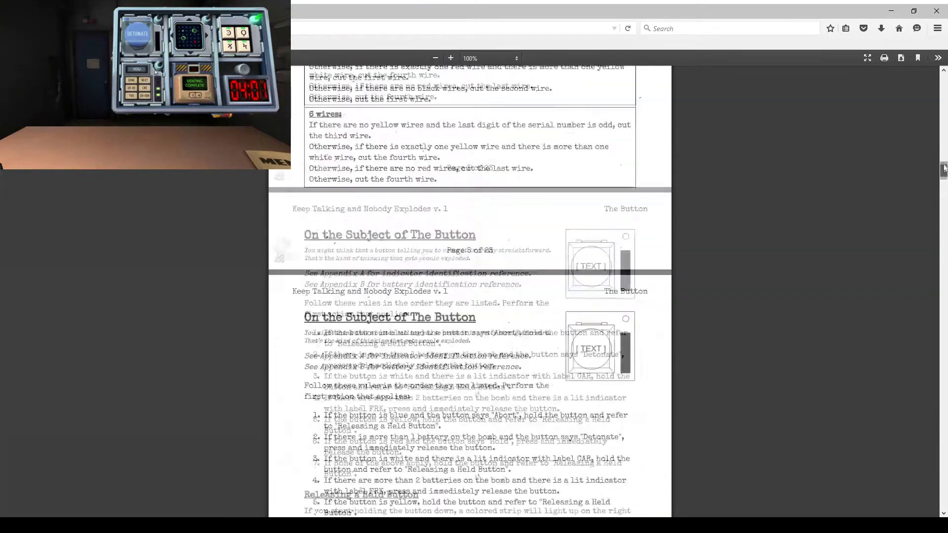
scroll("down", 3)
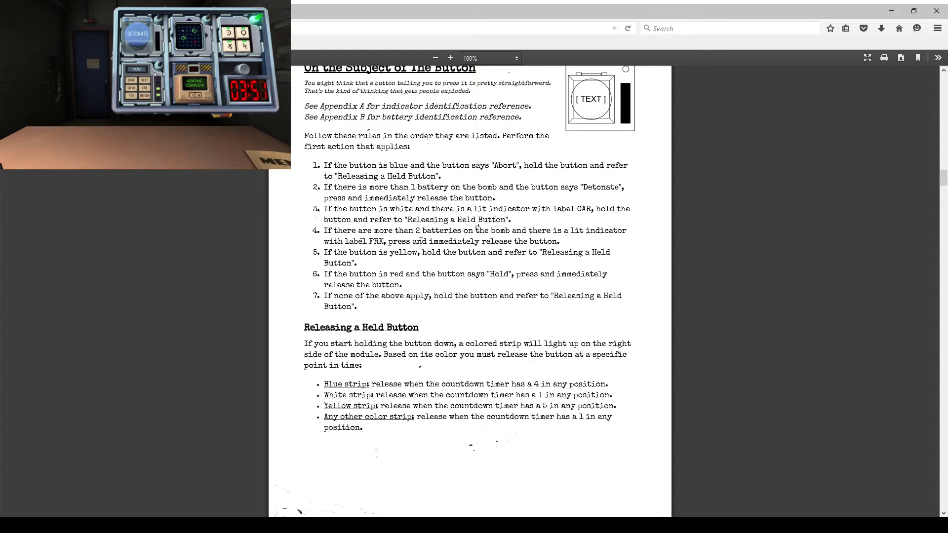
left_click(138, 37)
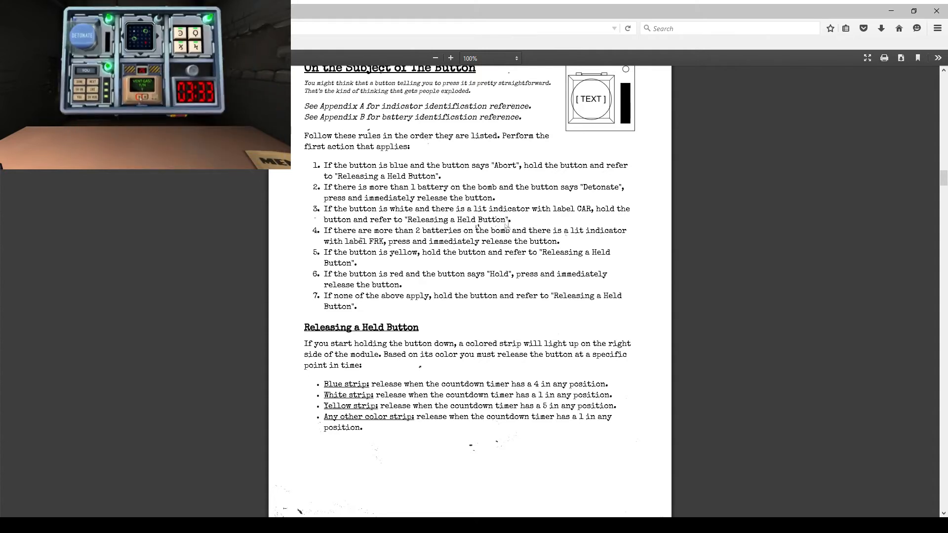
Step: Scroll down past Keypads, Simon Says and Who's on First to the Morse Code page 12
scroll("down", 3)
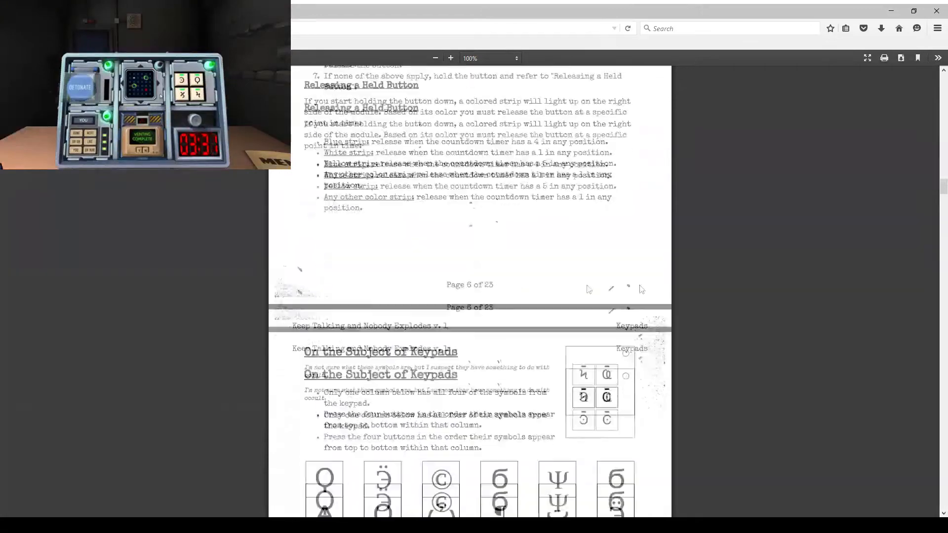
scroll("down", 3)
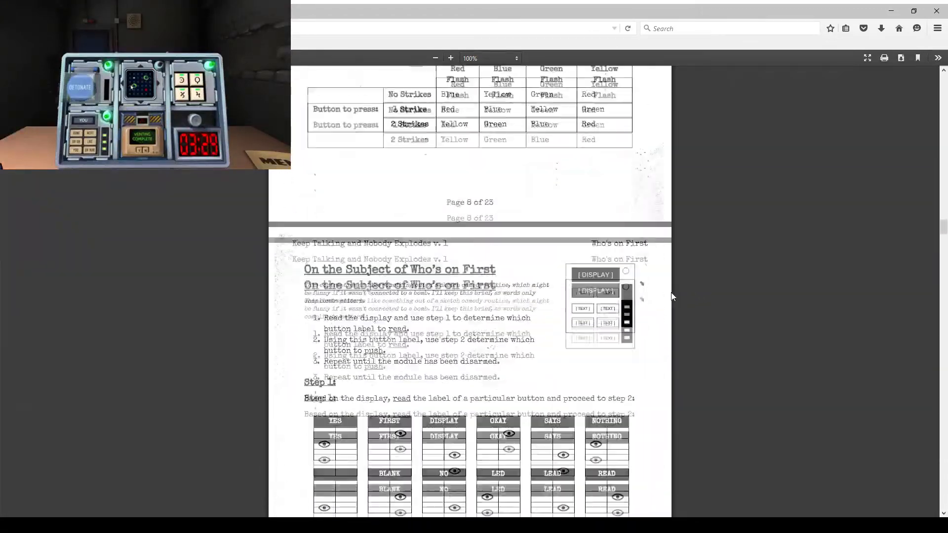
scroll("down", 3)
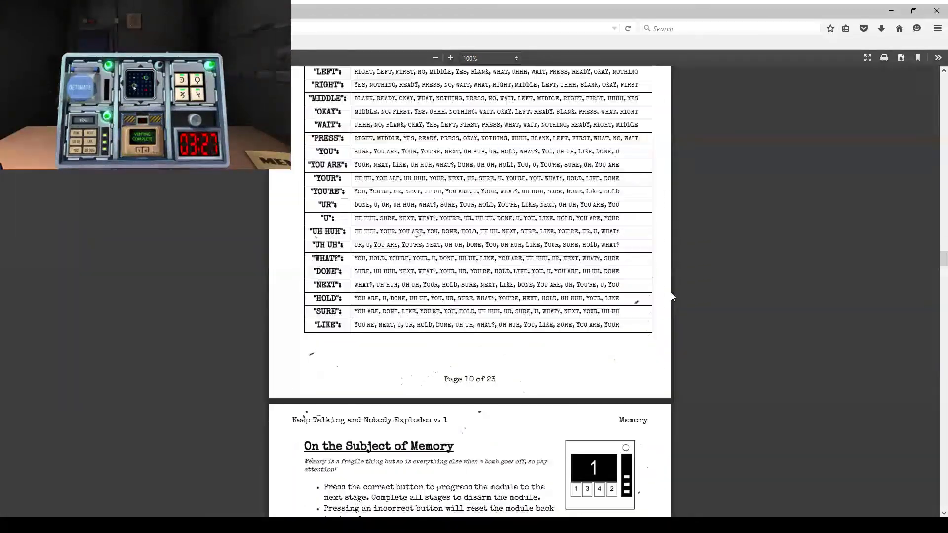
scroll("down", 3)
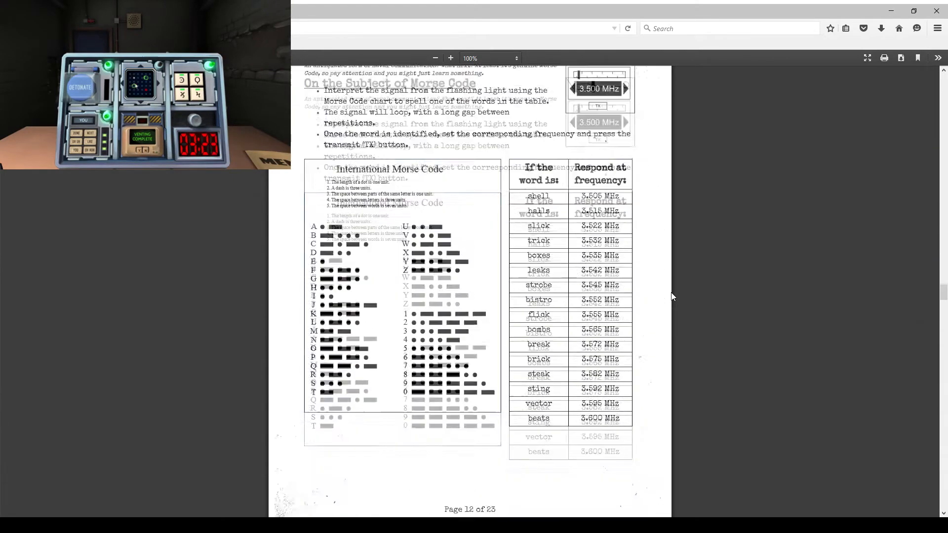
scroll("down", 3)
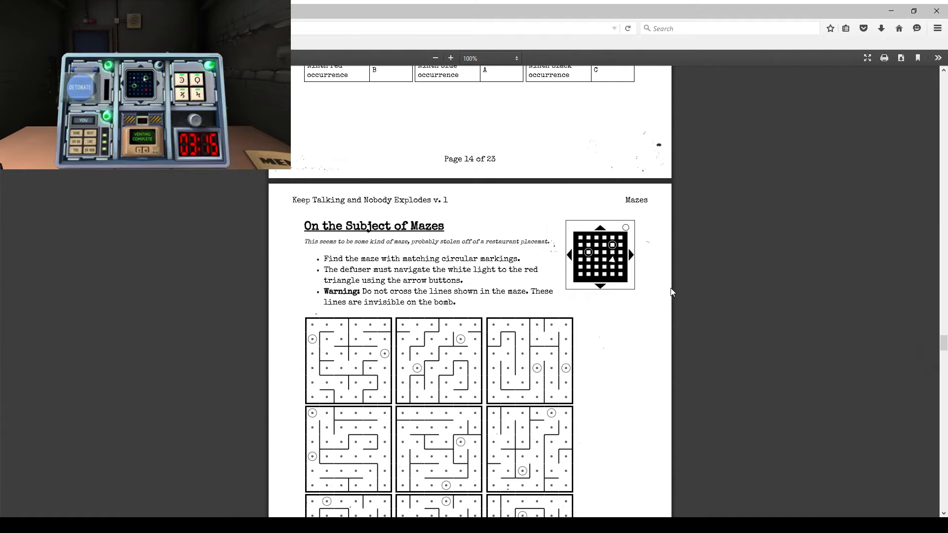
Step: Scroll the manual away from the Mazes page toward its early, still-rendering pages
scroll("down", 3)
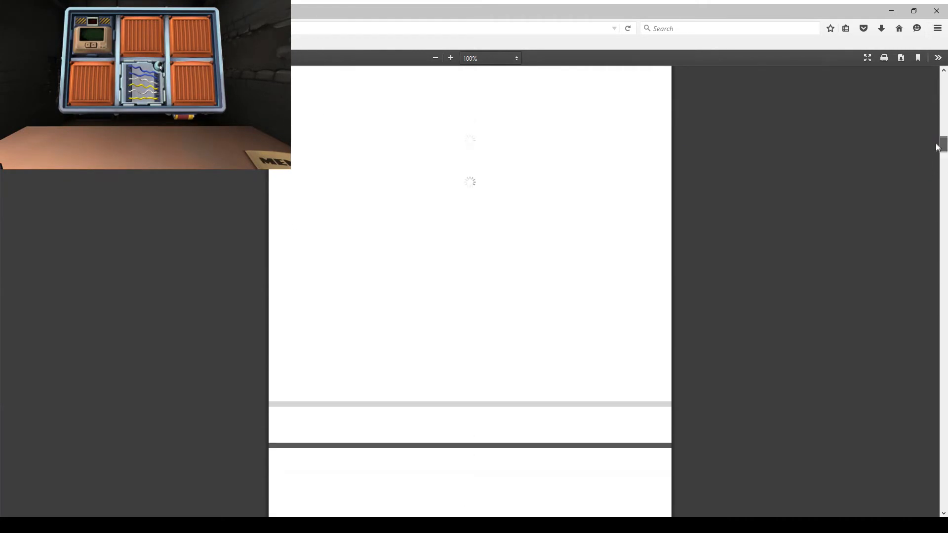
Step: Scroll down past the Wires page to the bottom of the Keypads symbol columns on page 7
scroll("down", 3)
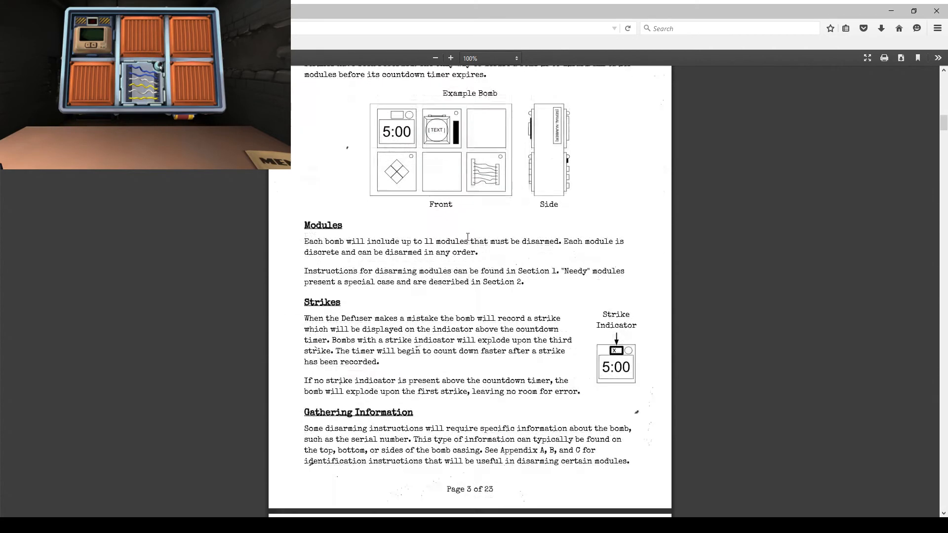
scroll("down", 3)
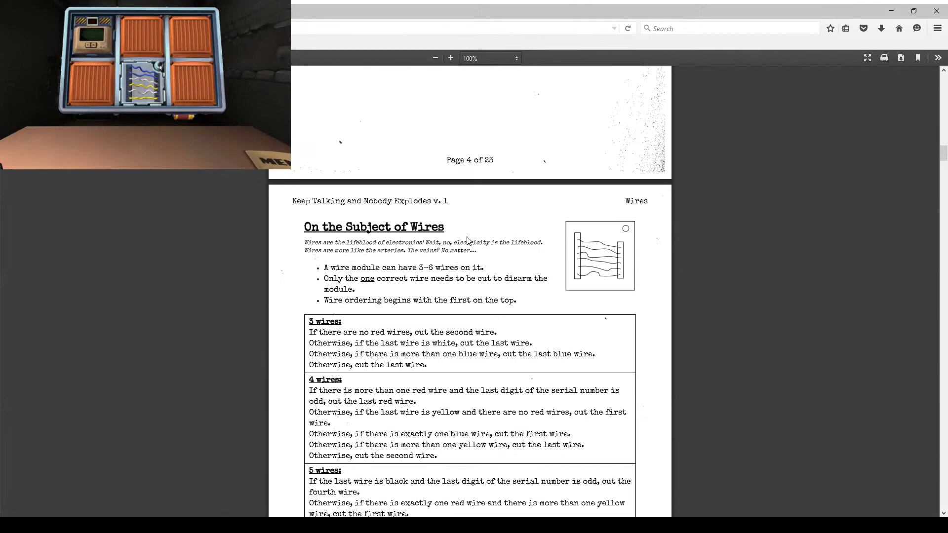
scroll("down", 3)
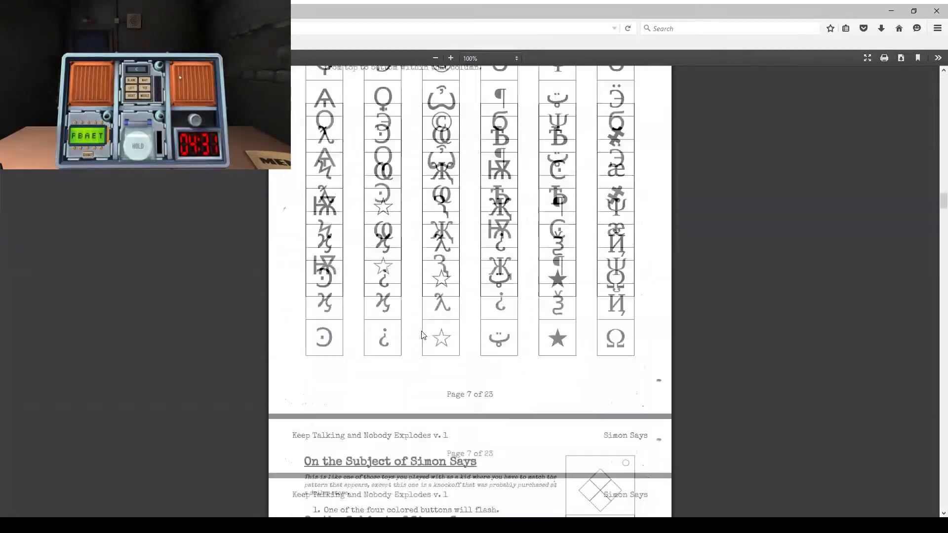
Step: Scroll down past the Who's on First Step 2 word lists to a still-rendering page
scroll("down", 3)
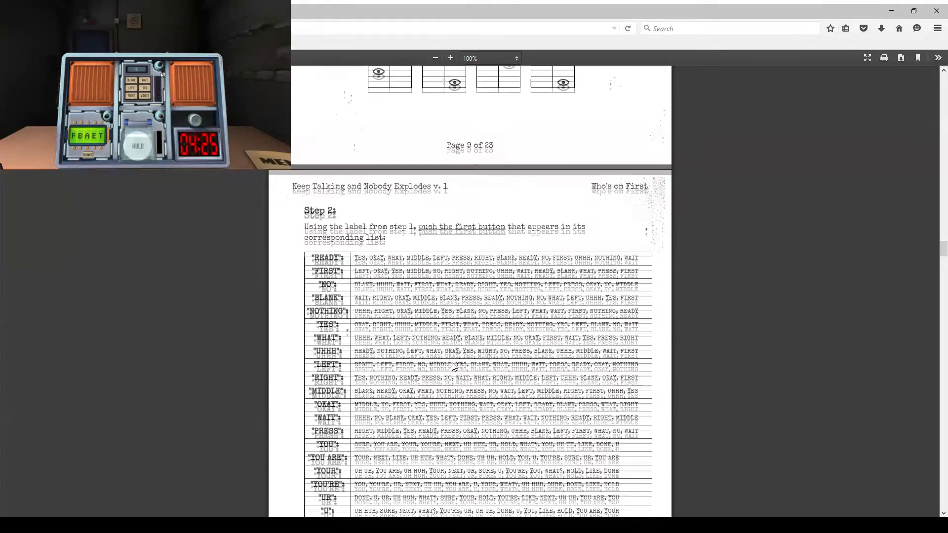
scroll("down", 3)
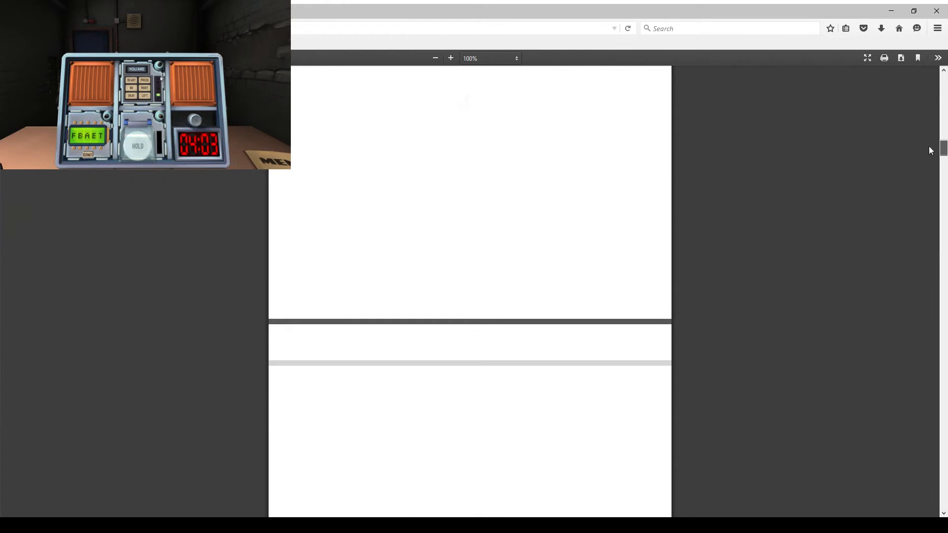
scroll("down", 3)
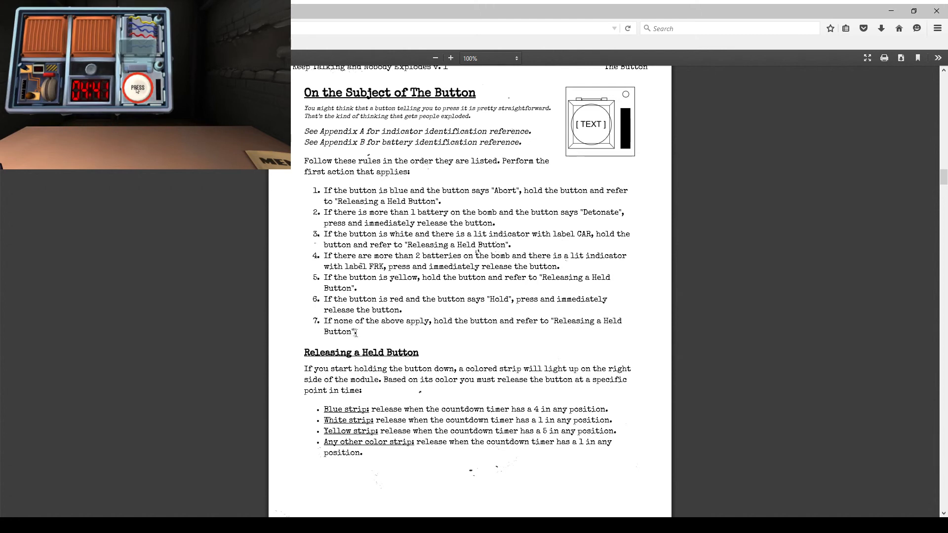
Step: Scroll down past Keypads and Simon Says to the Who's on First Step 2 word list
scroll("down", 3)
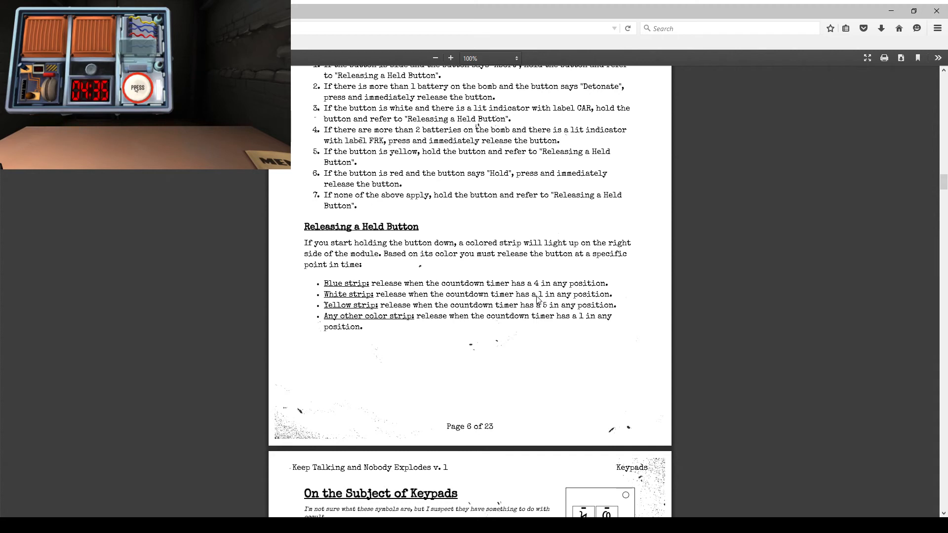
scroll("down", 3)
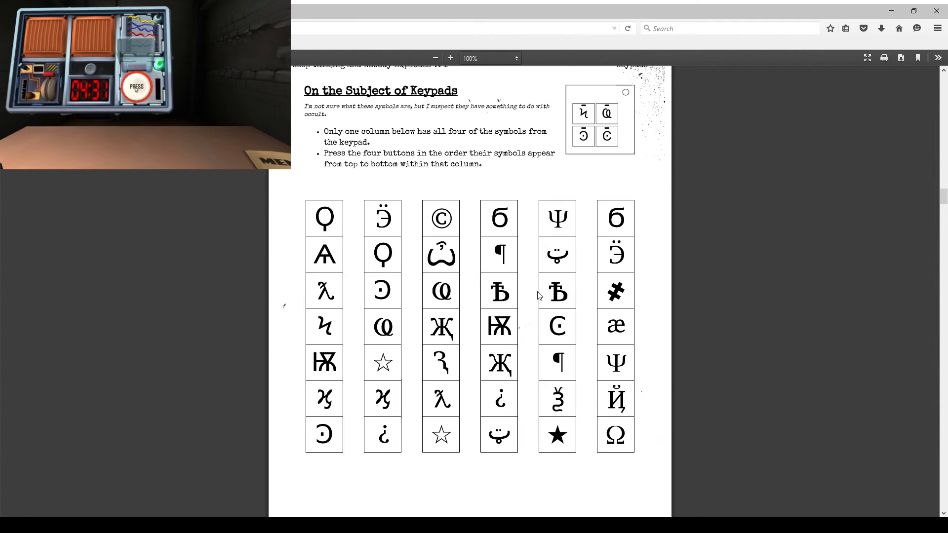
scroll("down", 3)
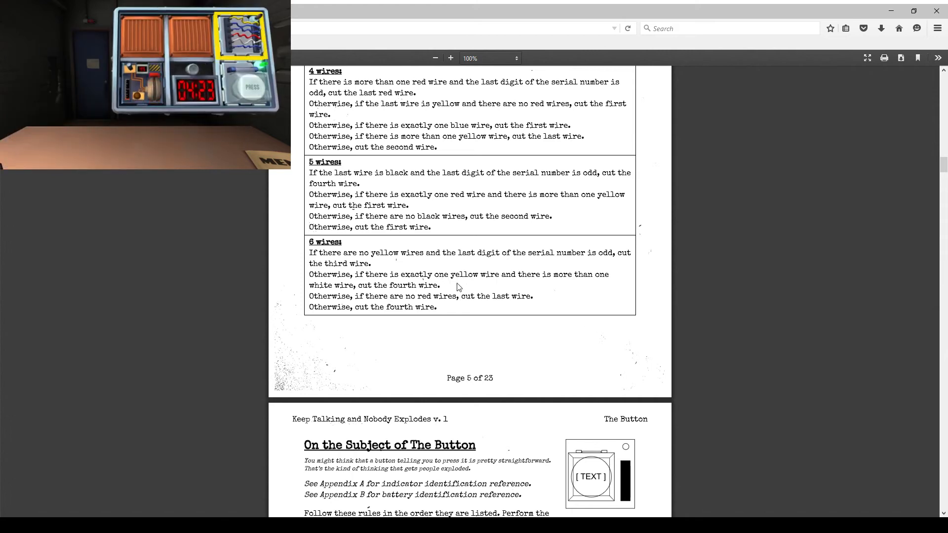
scroll("down", 3)
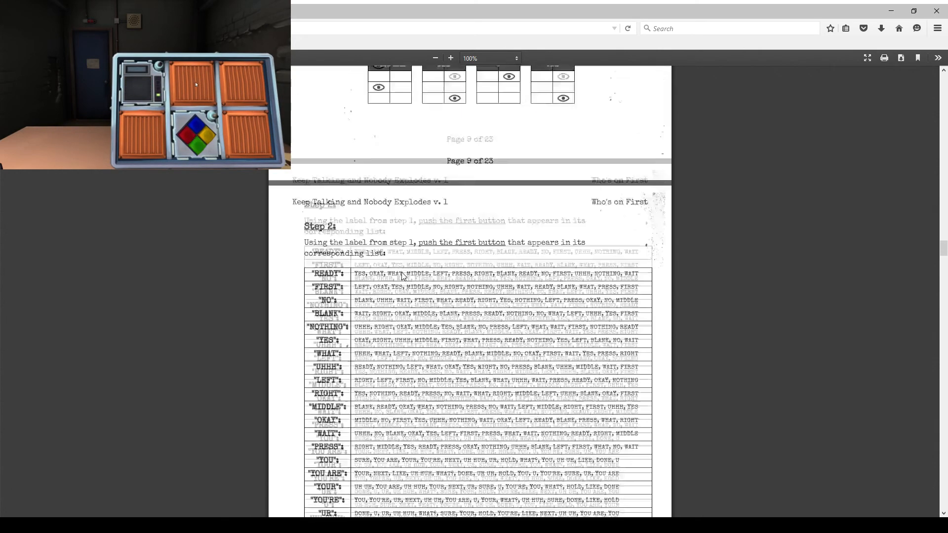
Step: Scroll between Who's on First Steps 1 and 2, then back up to the Simon Says colour-mapping tables
scroll("down", 3)
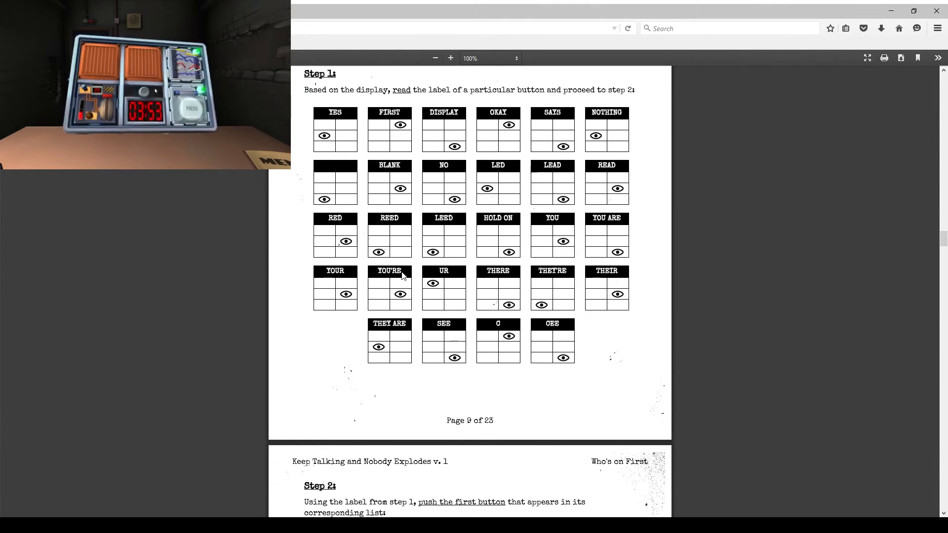
scroll("down", 3)
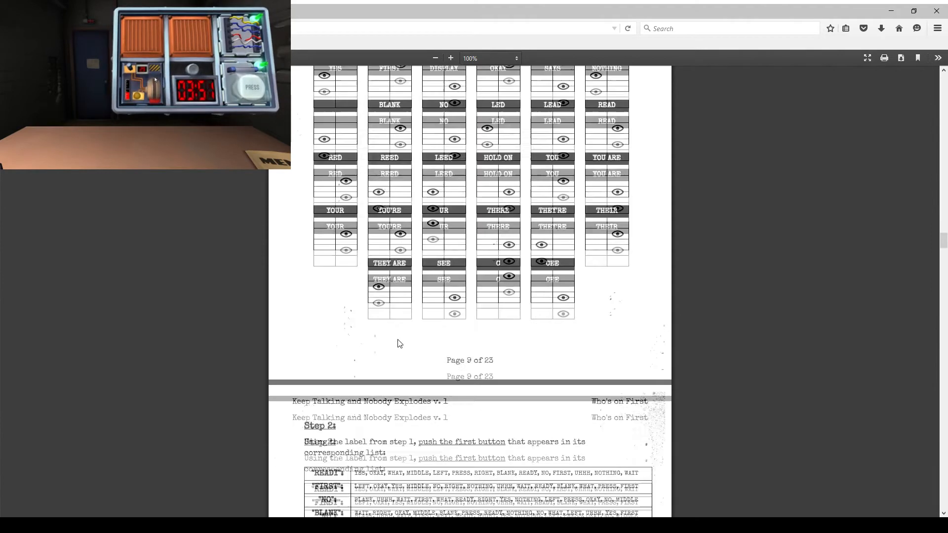
scroll("down", 3)
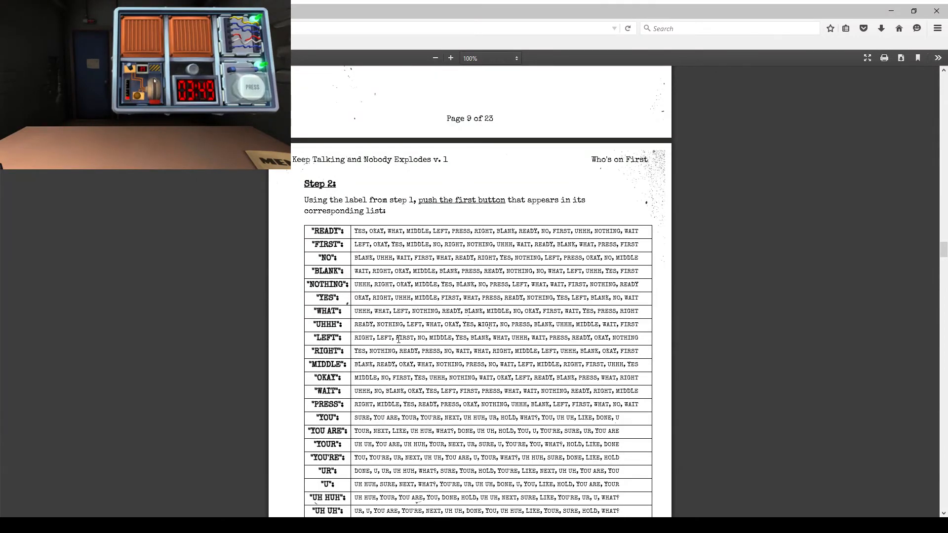
scroll("down", 3)
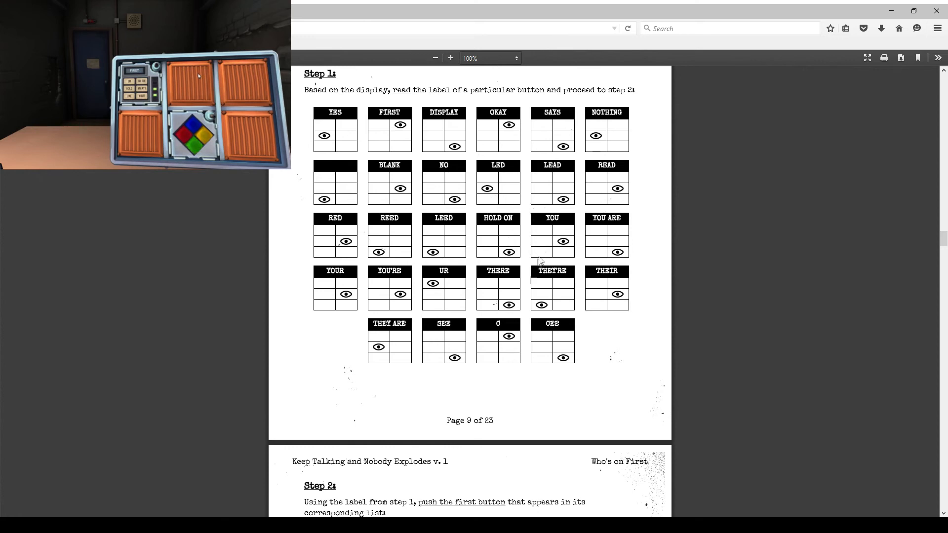
mouse_move(405, 179)
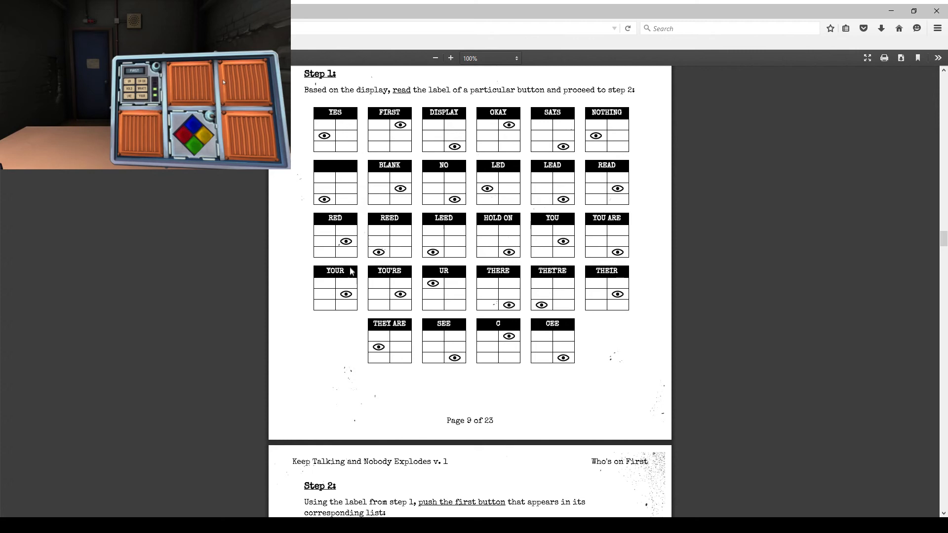
scroll("down", 3)
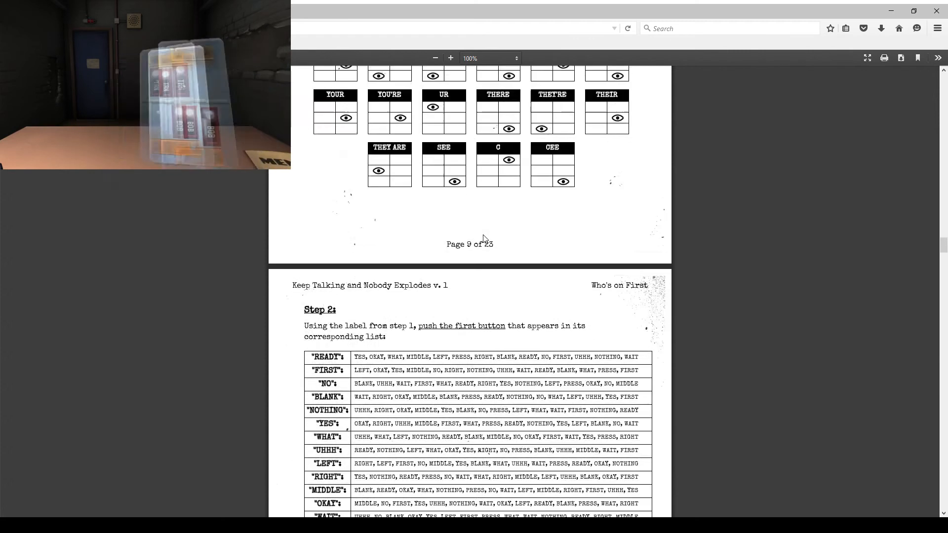
scroll("down", 3)
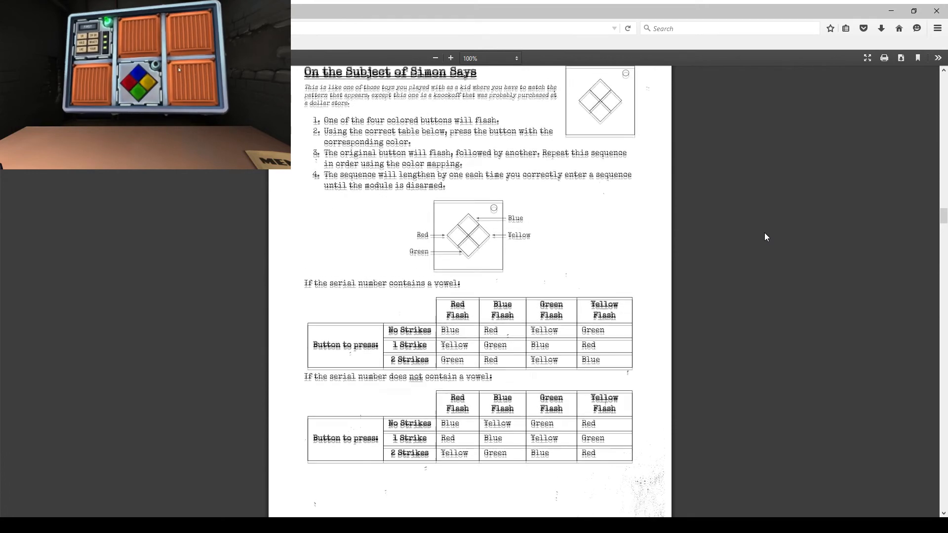
Step: Scroll down to the end of the Simon Says tables on page 8, with Who's on First below
scroll("down", 3)
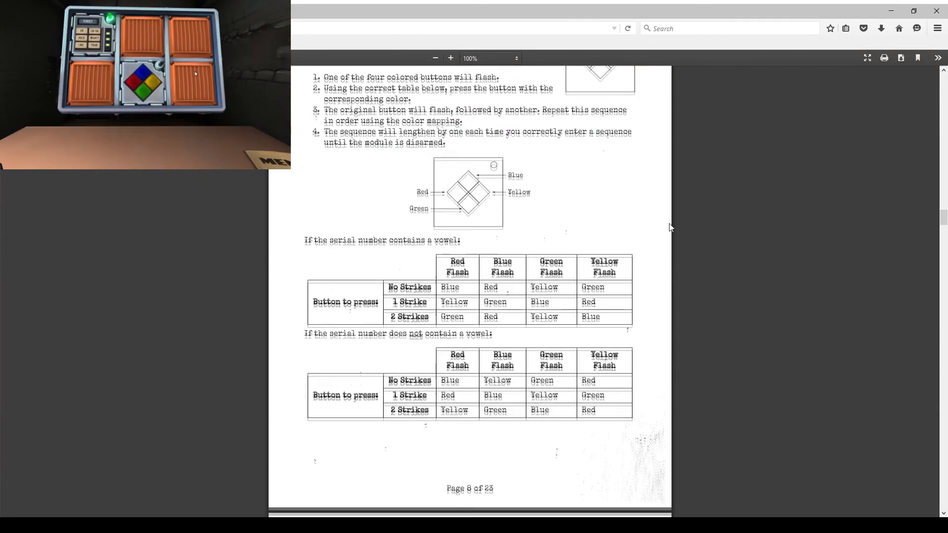
scroll("down", 3)
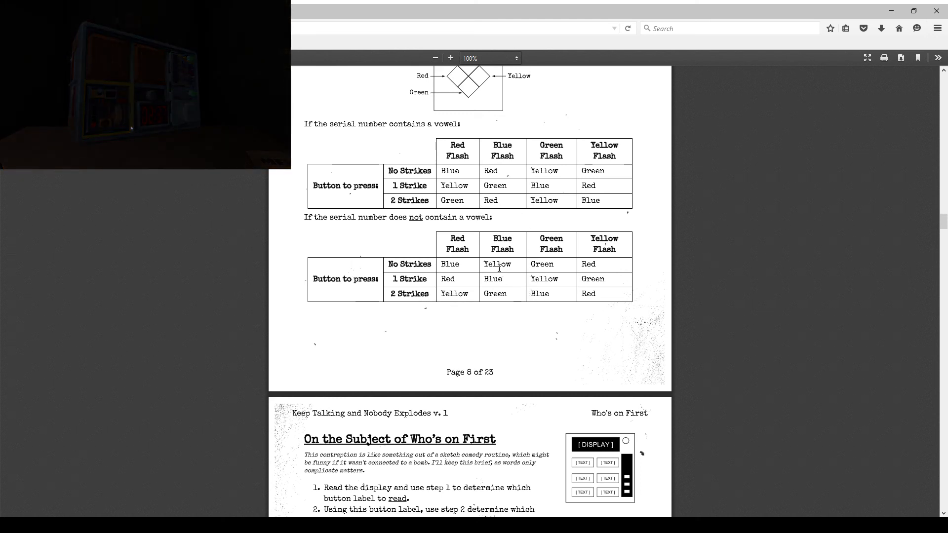
scroll("down", 3)
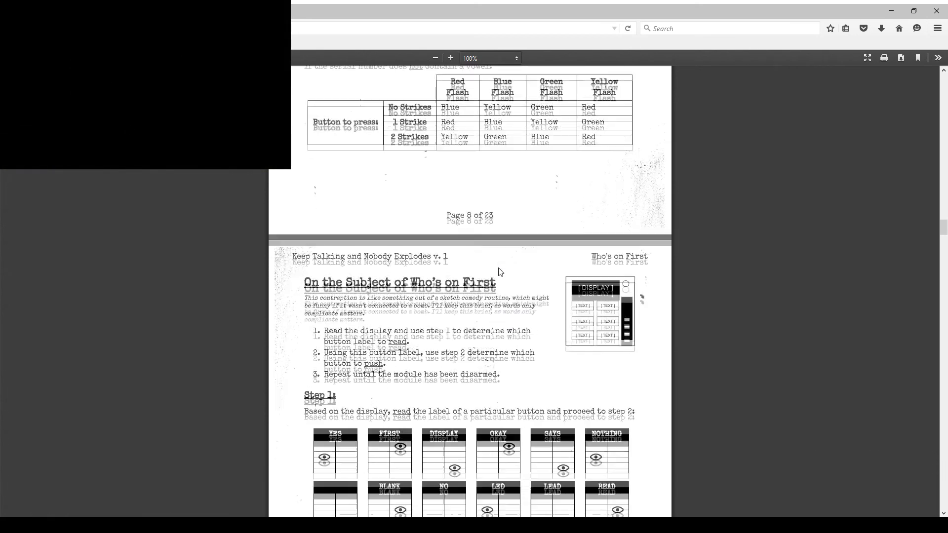
scroll("down", 3)
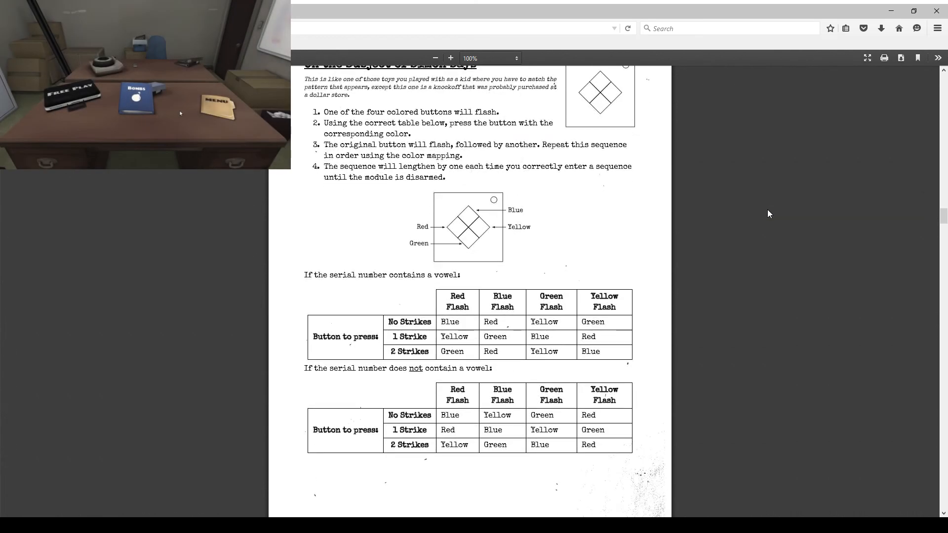
scroll("down", 3)
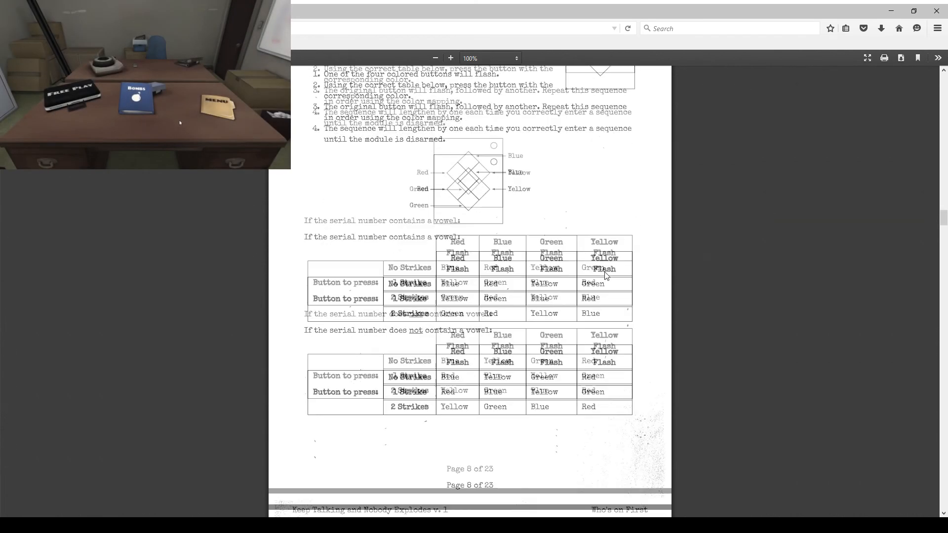
scroll("down", 3)
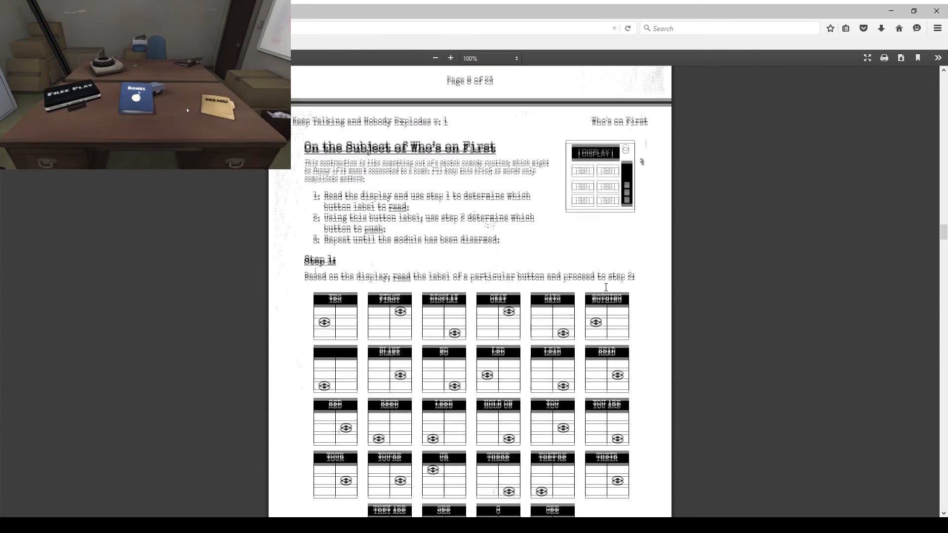
scroll("down", 3)
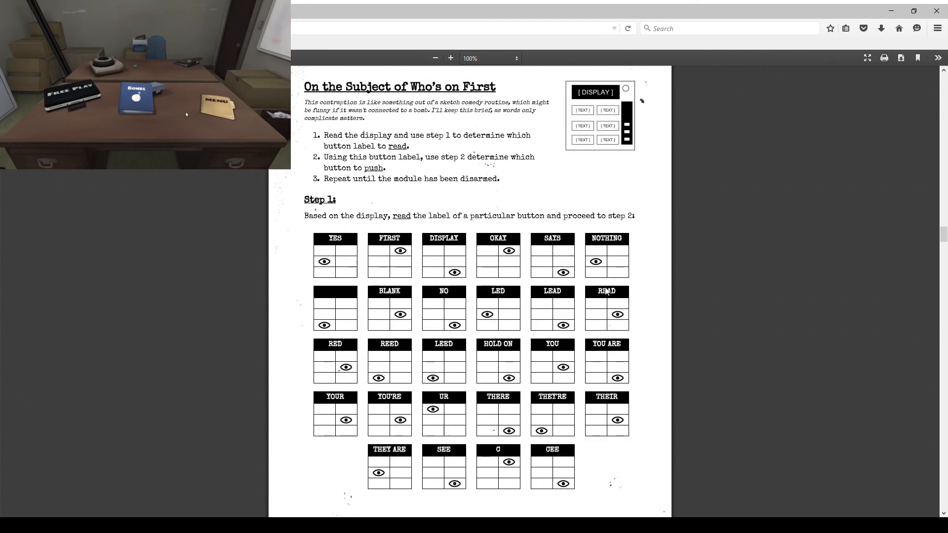